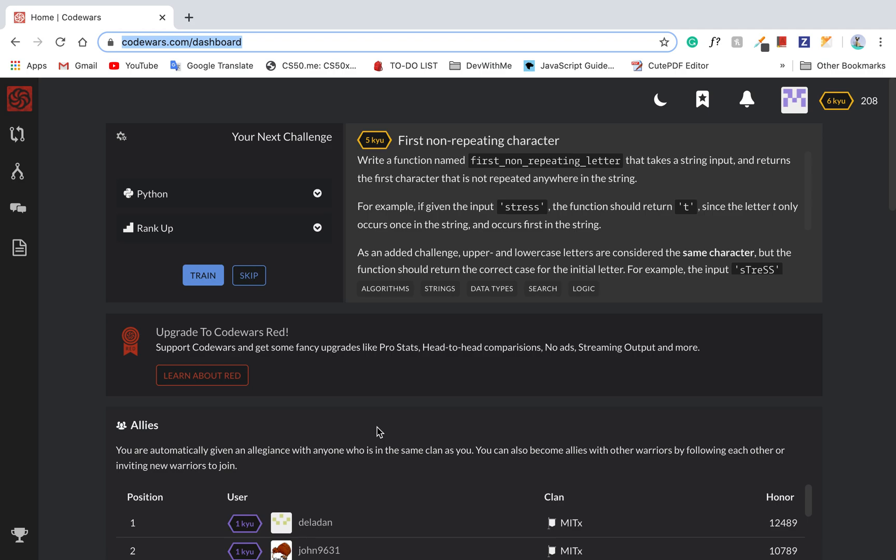
Step: Train on the 'First non-repeating character' kata and search for a Python interpreter in a new tab
{"action": "left_click", "coordinate": [202, 275]}
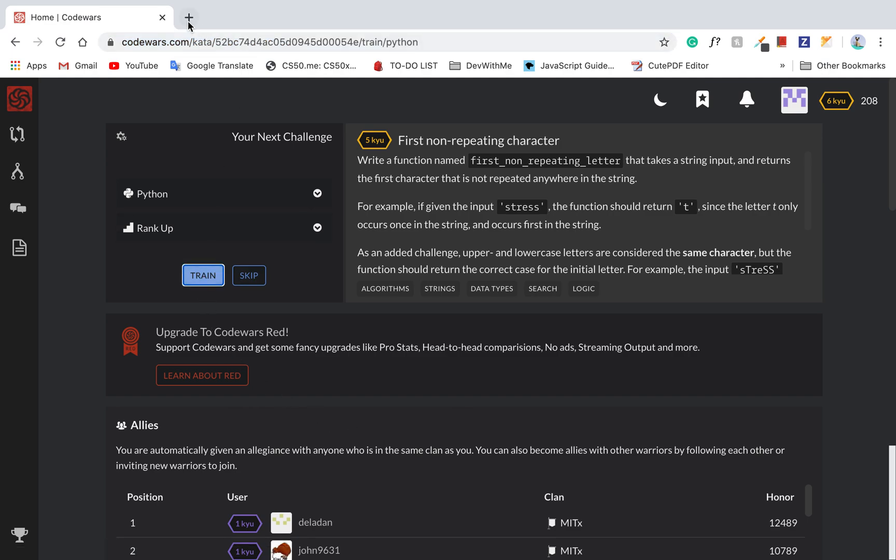
{"action": "left_click", "coordinate": [189, 17]}
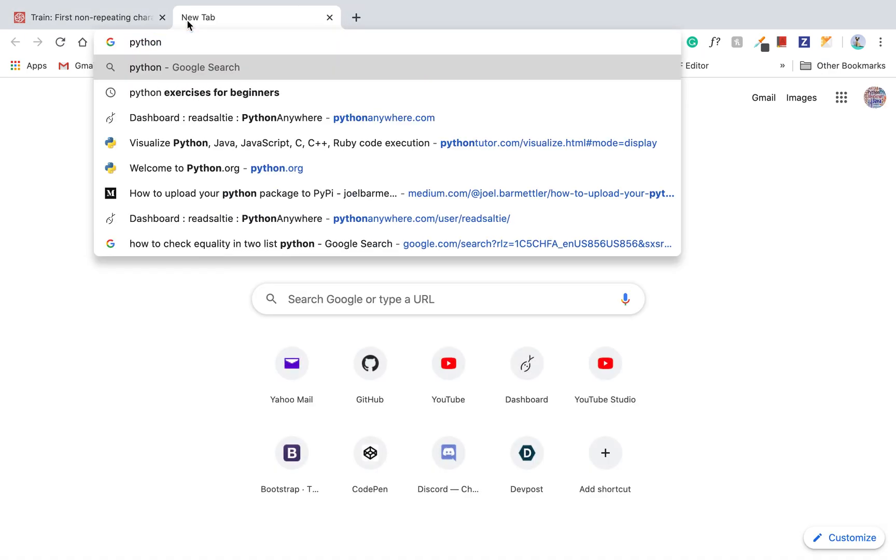
{"action": "type", "text": "c"}
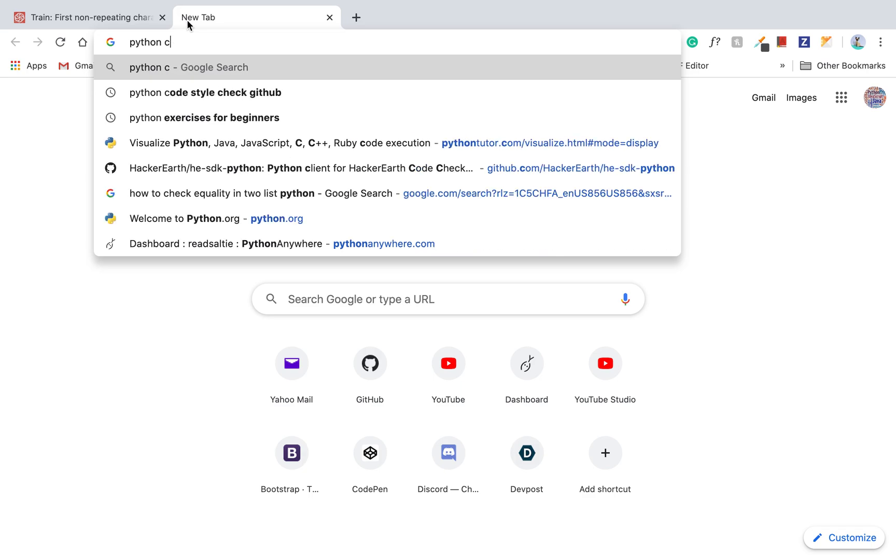
{"action": "type", "text": "interpre"}
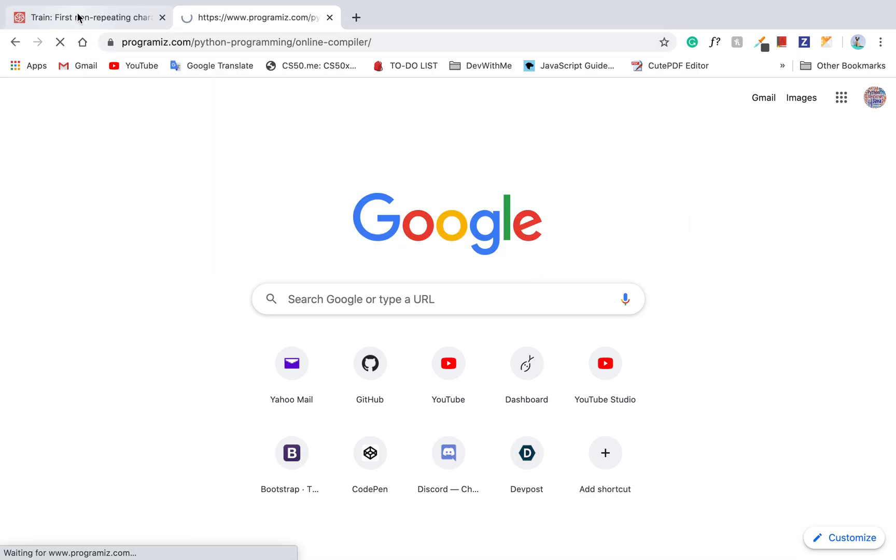
Step: Delete the '#your code here' placeholder comment from the Codewars solution stub
{"action": "left_click", "coordinate": [85, 17]}
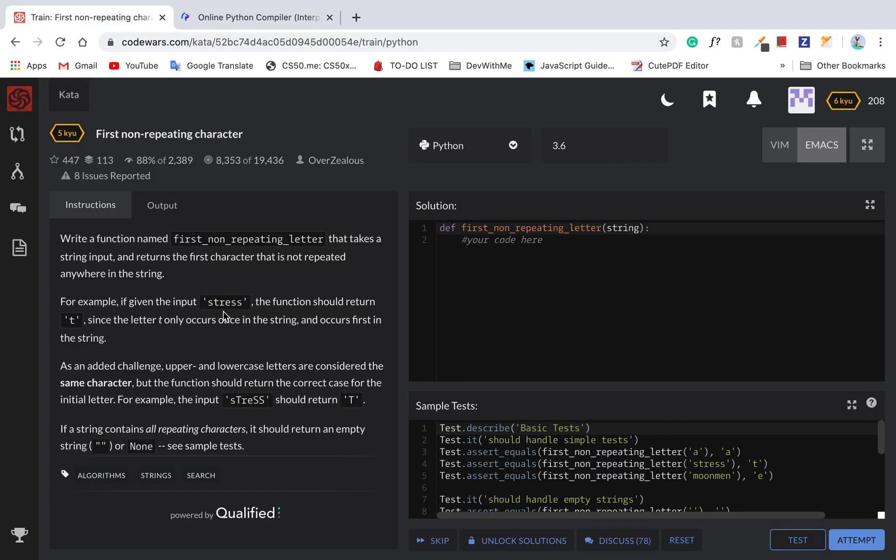
{"action": "mouse_move", "coordinate": [363, 251]}
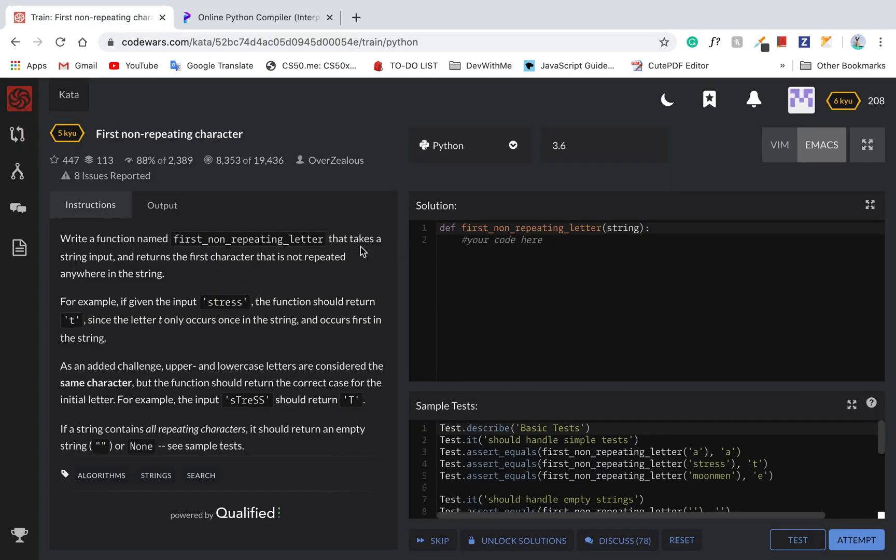
{"action": "mouse_move", "coordinate": [373, 269]}
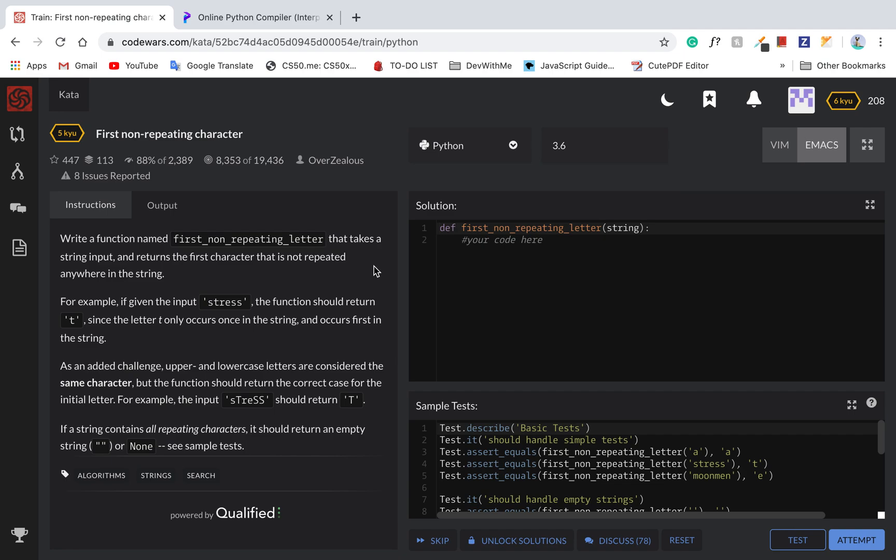
{"action": "left_click", "coordinate": [440, 227]}
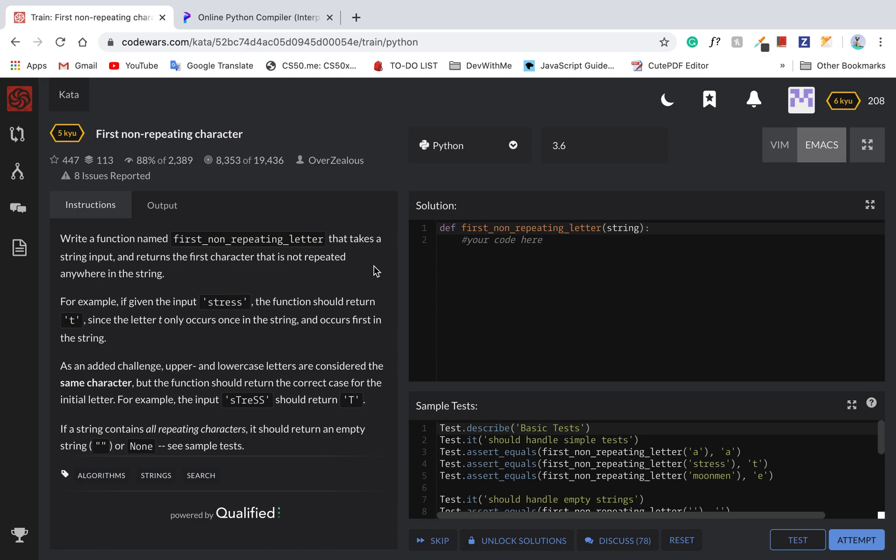
{"action": "mouse_move", "coordinate": [385, 298]}
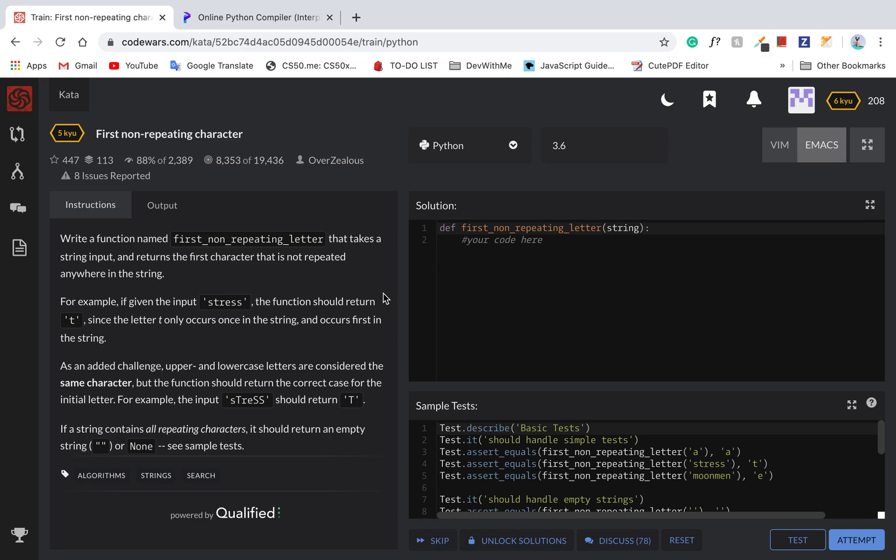
{"action": "mouse_move", "coordinate": [356, 335]}
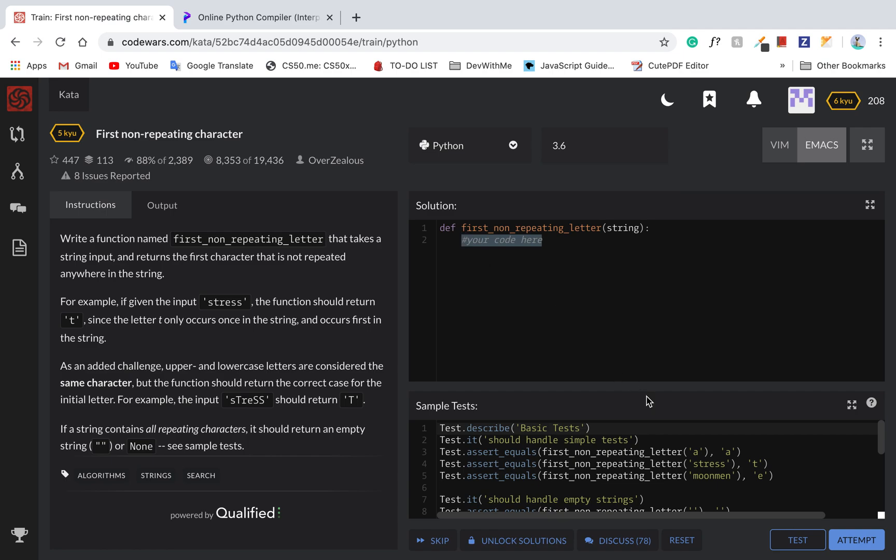
{"action": "mouse_move", "coordinate": [387, 371]}
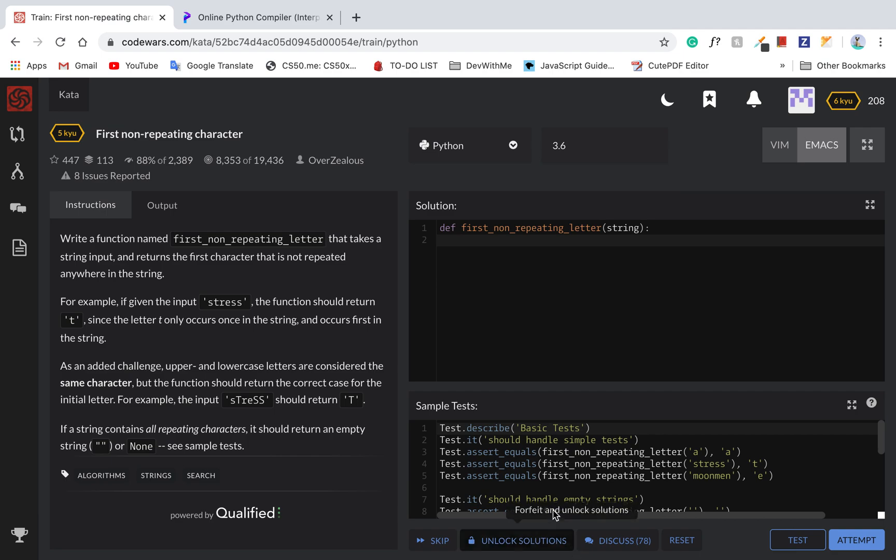
Step: Begin the solution with 'for s in string:' and a partial 'if s.cou' condition
{"action": "scroll", "scroll_direction": "down", "scroll_amount": 3}
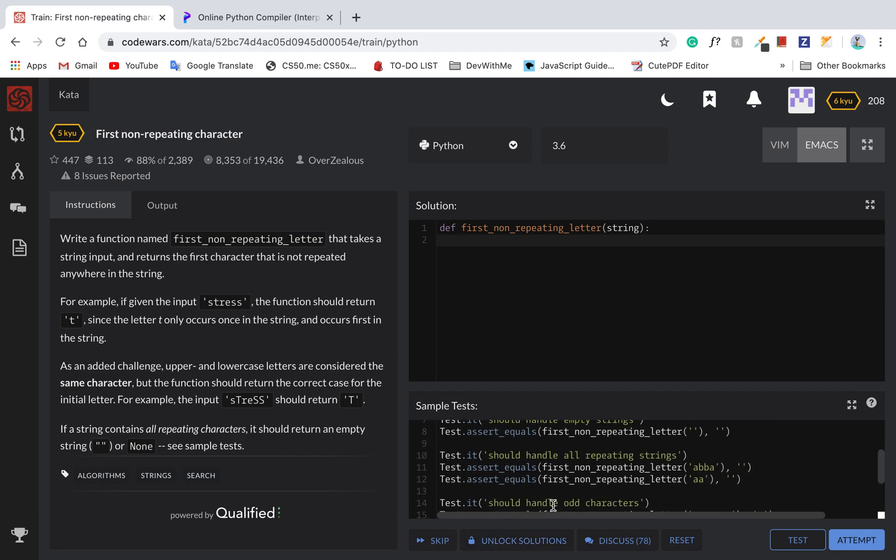
{"action": "type", "text": "for"}
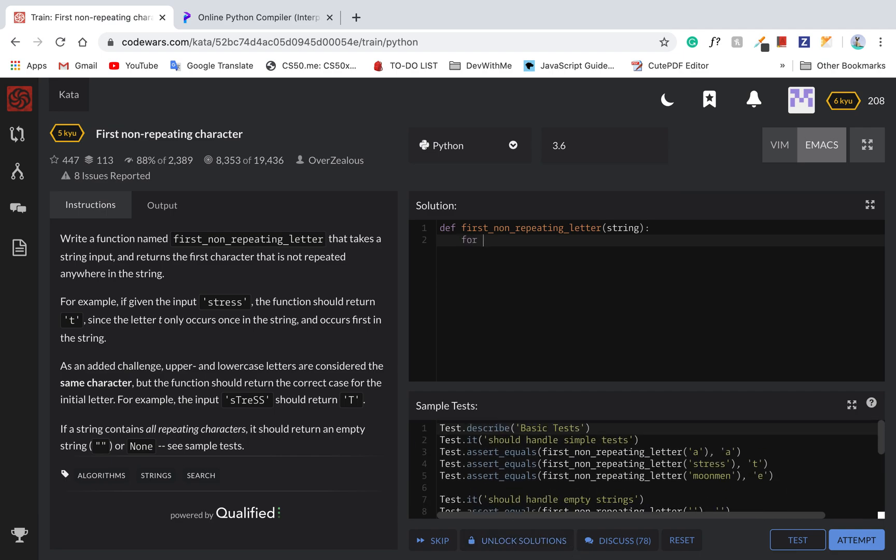
{"action": "type", "text": "s in tring:"}
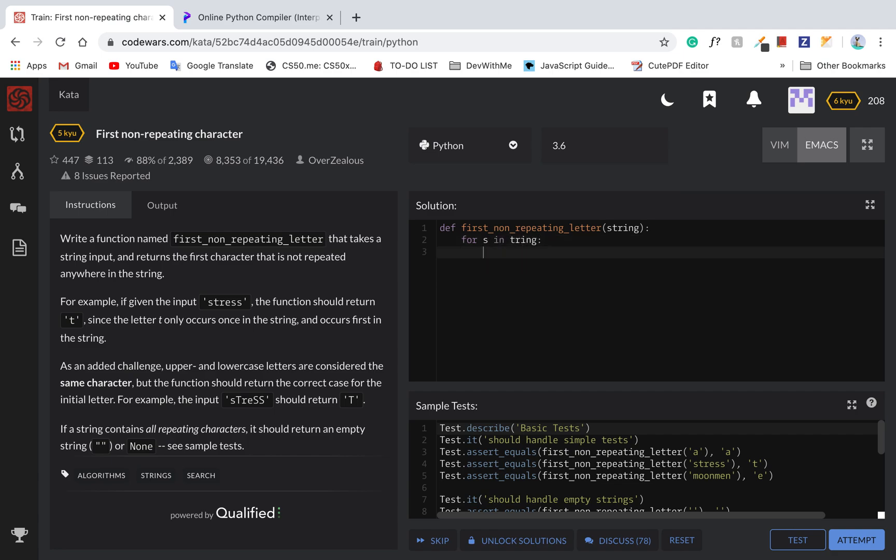
{"action": "mouse_move", "coordinate": [511, 240]}
{"action": "type", "text": "s"}
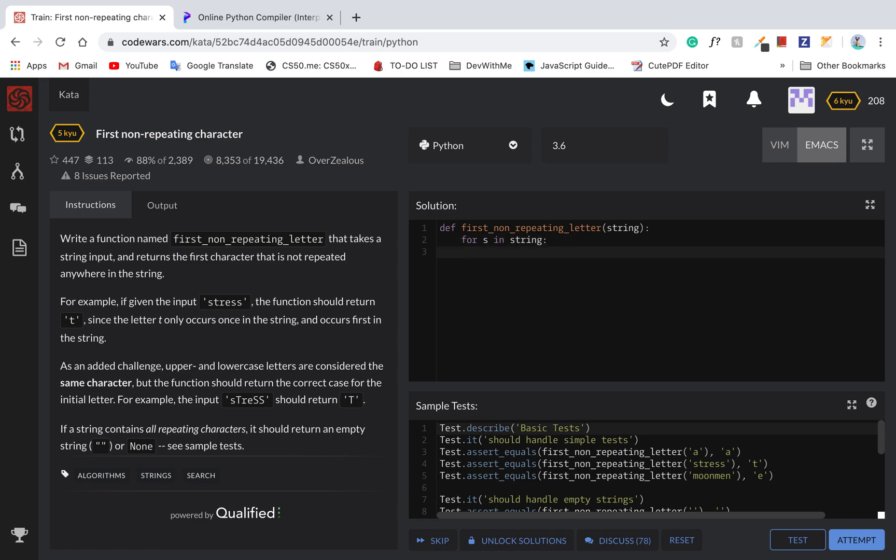
{"action": "type", "text": "if s.cou"}
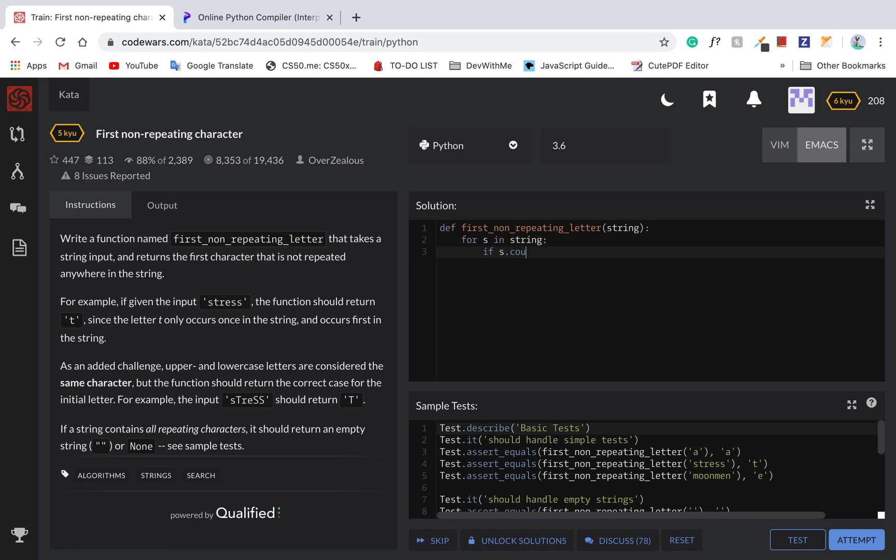
{"action": "left_click", "coordinate": [257, 17]}
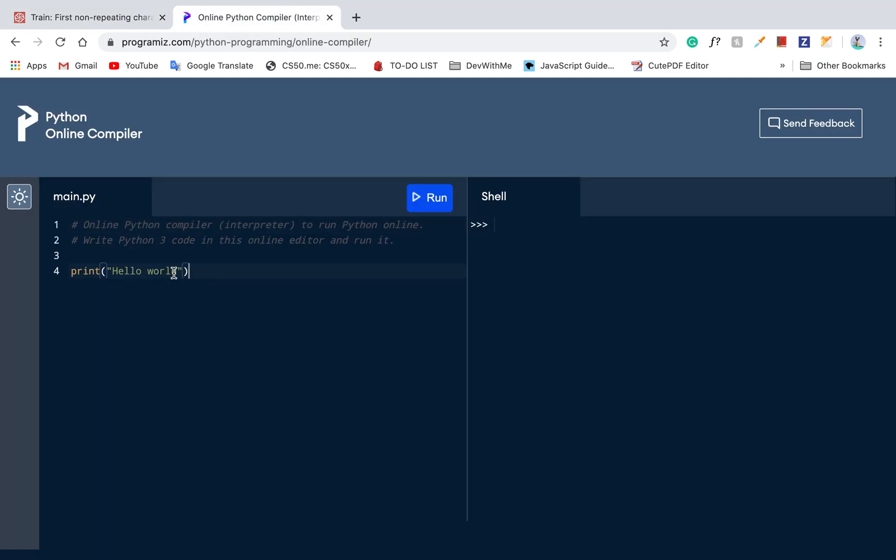
Step: Run print("Hello world".count("e")) in Programiz, which prints 1
{"action": "type", "text": ".count*"}
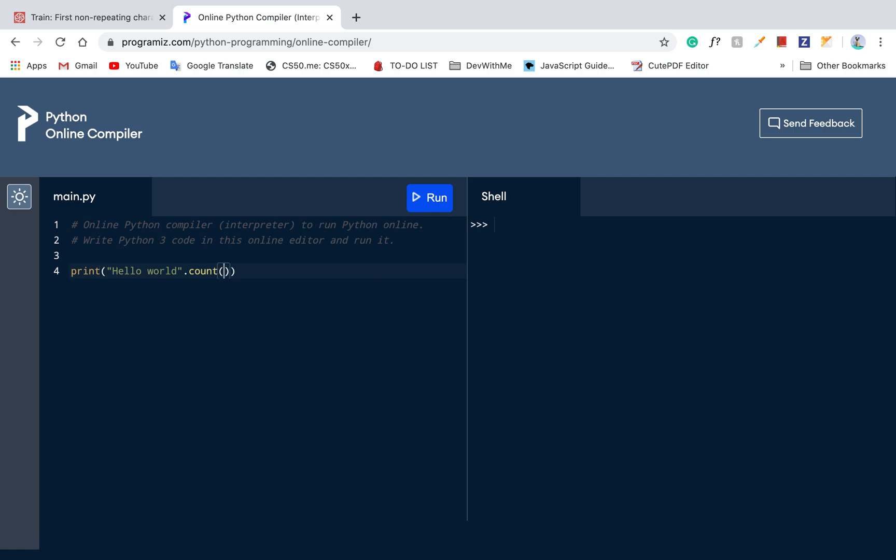
{"action": "type", "text": "\"e\""}
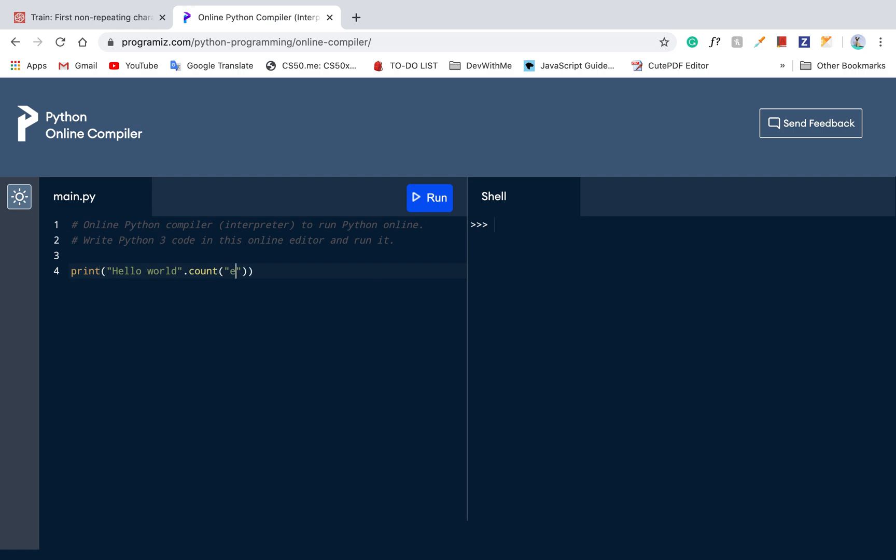
{"action": "left_click", "coordinate": [429, 197]}
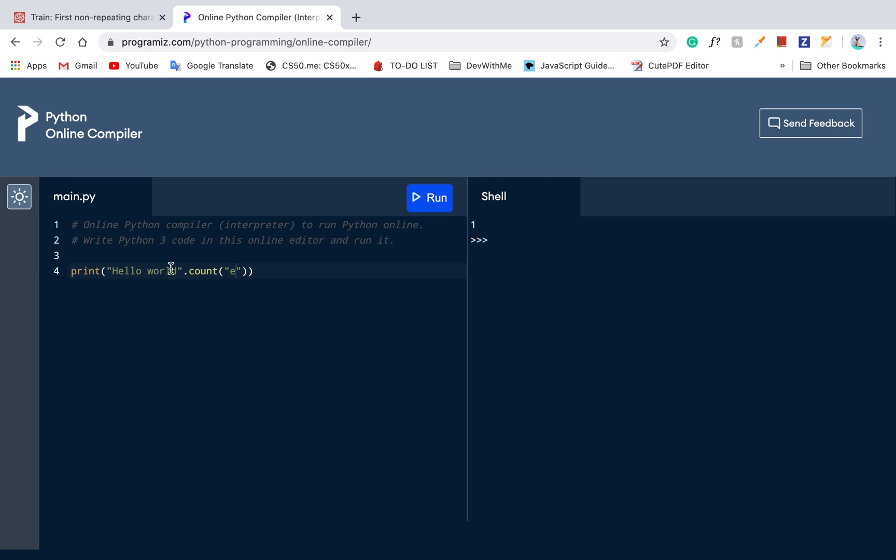
Step: Finish the condition 'if string.count(s) == 1:' and return s inside it
{"action": "left_click", "coordinate": [87, 17]}
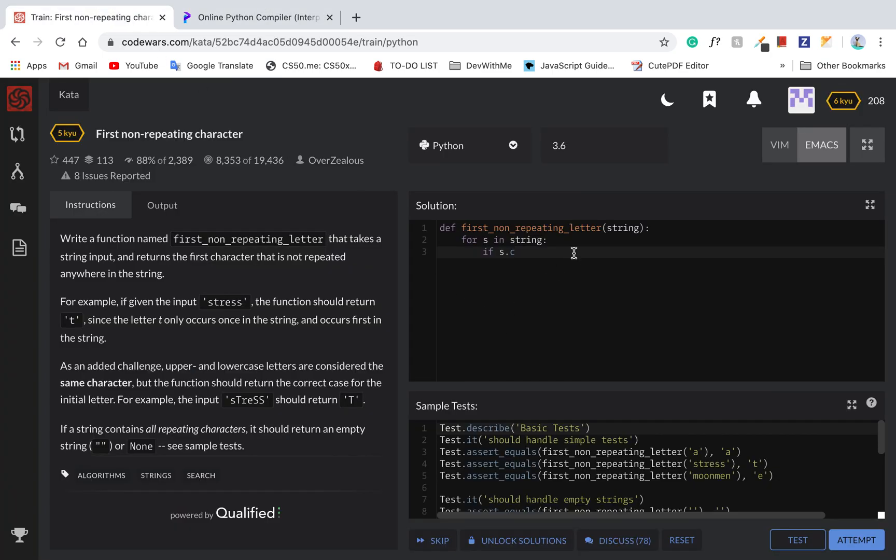
{"action": "mouse_move", "coordinate": [519, 255]}
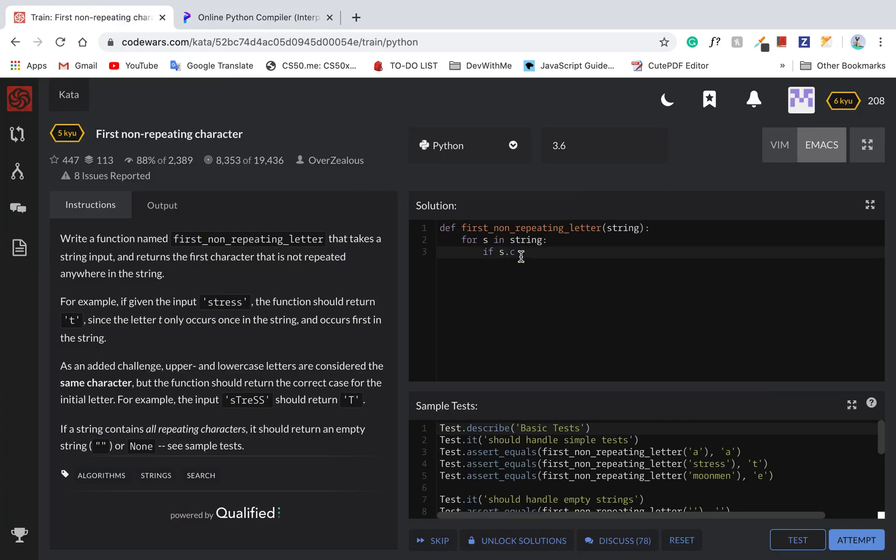
{"action": "type", "text": "ount("}
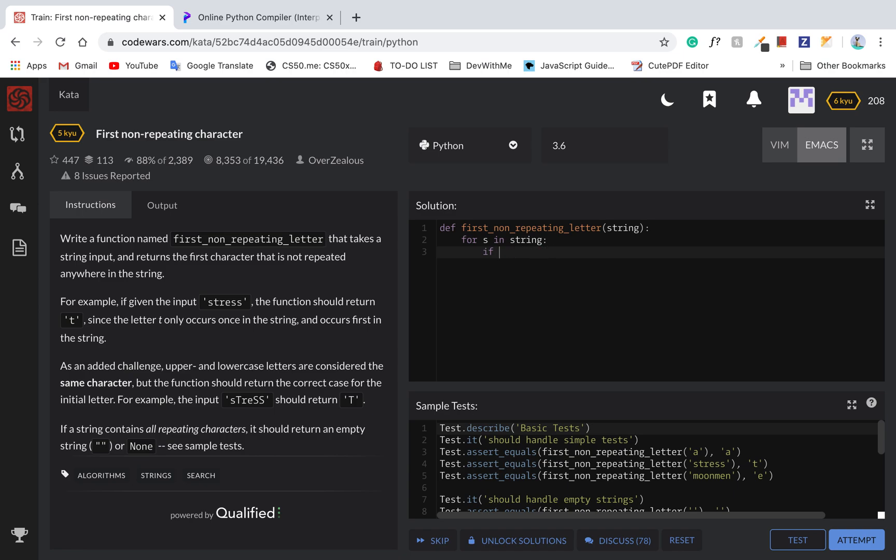
{"action": "type", "text": "string"}
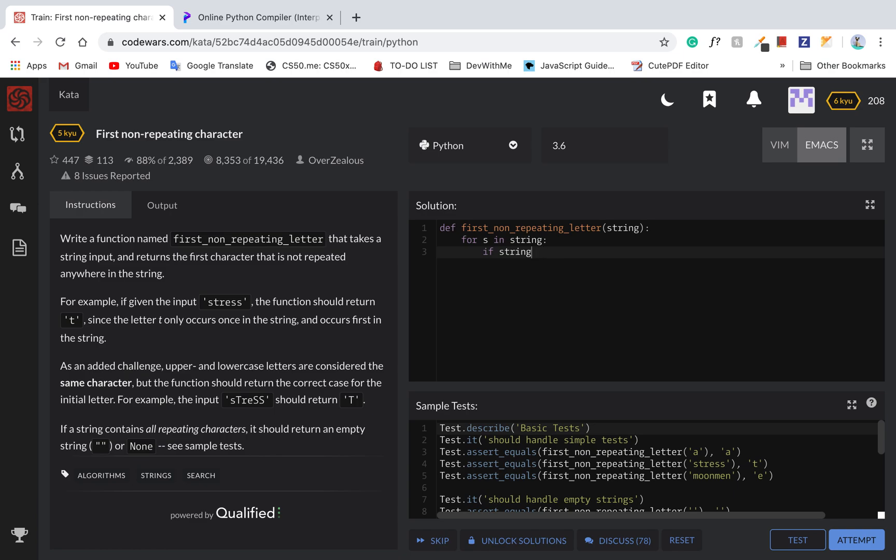
{"action": "type", "text": ".count(s)"}
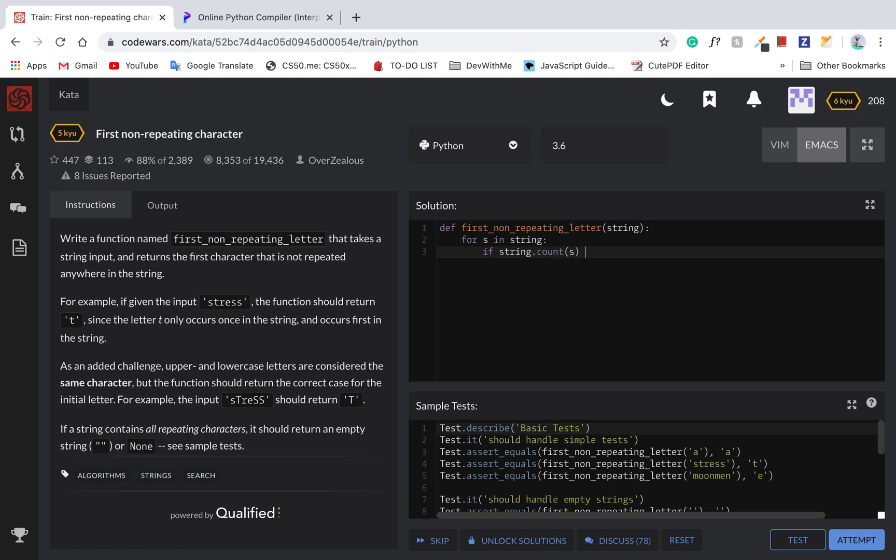
{"action": "type", "text": "== 1:"}
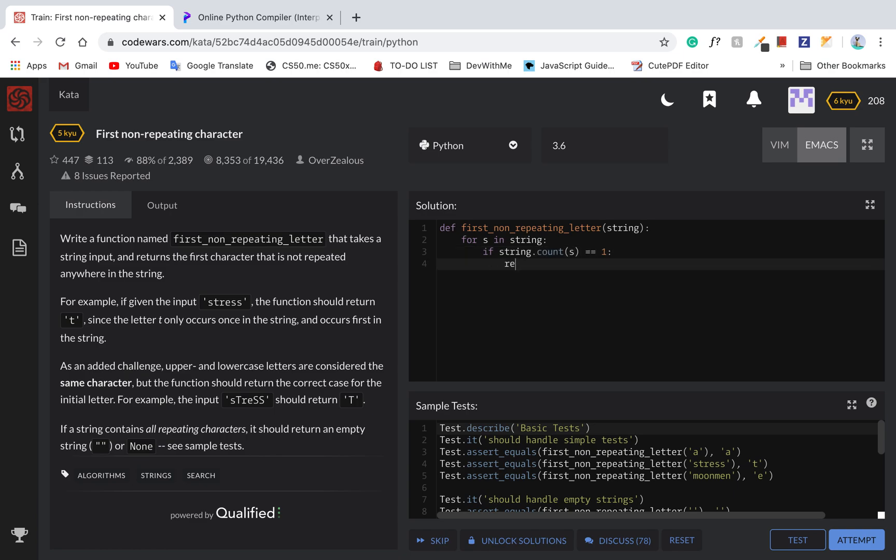
{"action": "type", "text": "turn"}
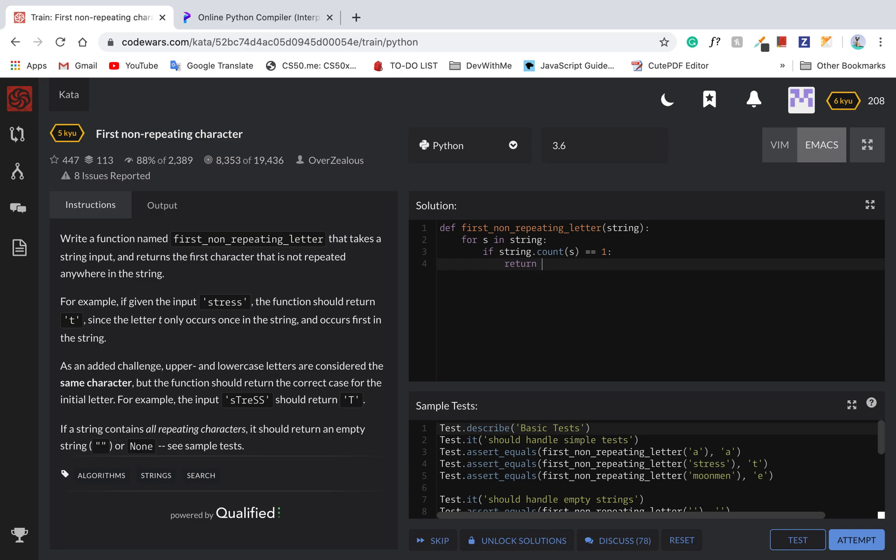
{"action": "type", "text": "s"}
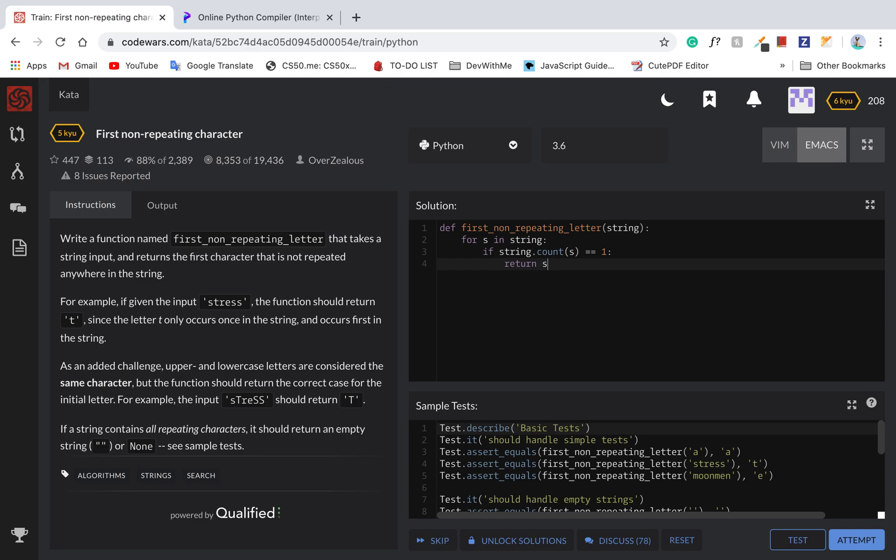
{"action": "key", "text": "Return"}
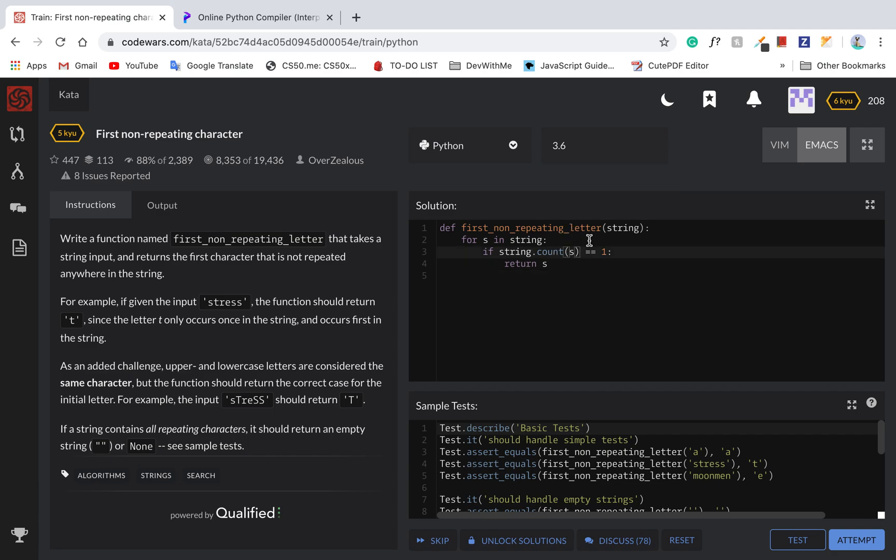
{"action": "left_click", "coordinate": [547, 240]}
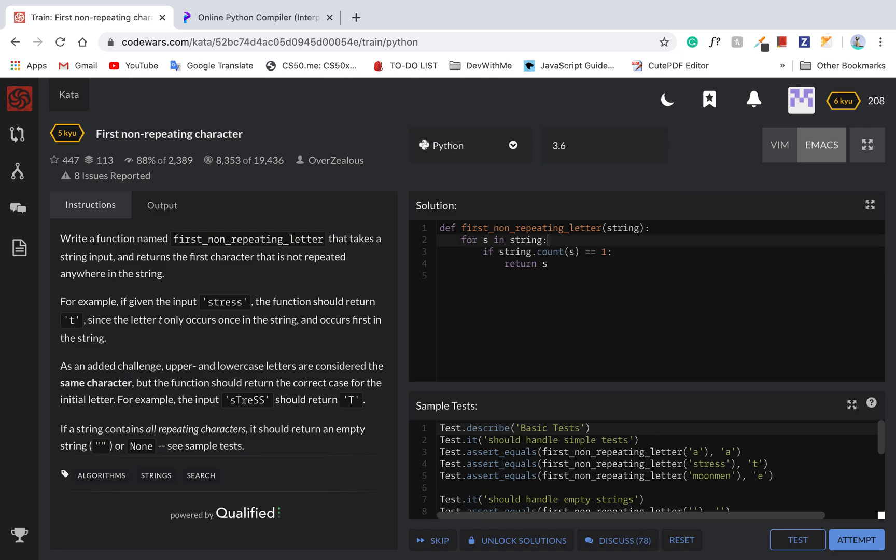
{"action": "left_click", "coordinate": [256, 17]}
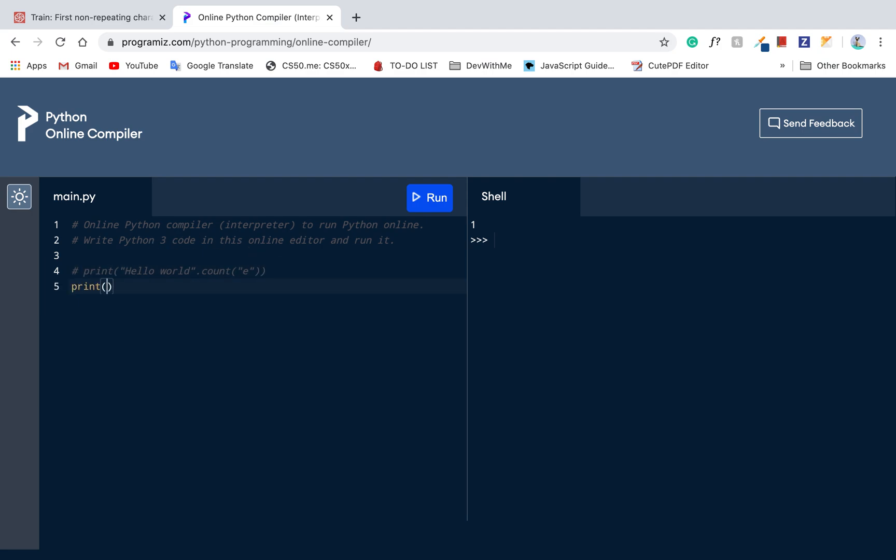
Step: Test "H".lower() in Programiz, fixing misnamed methods until the shell prints h
{"action": "type", "text": "\"H\""}
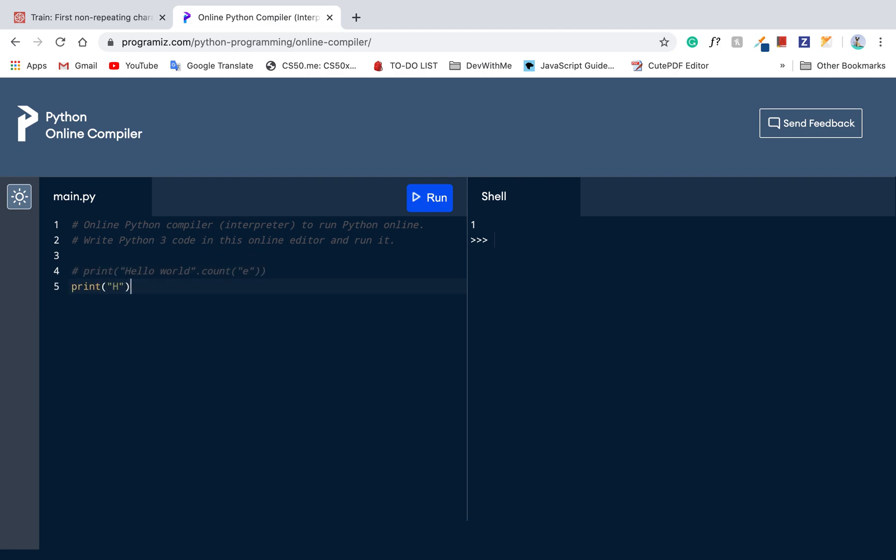
{"action": "type", "text": ".lowercase("}
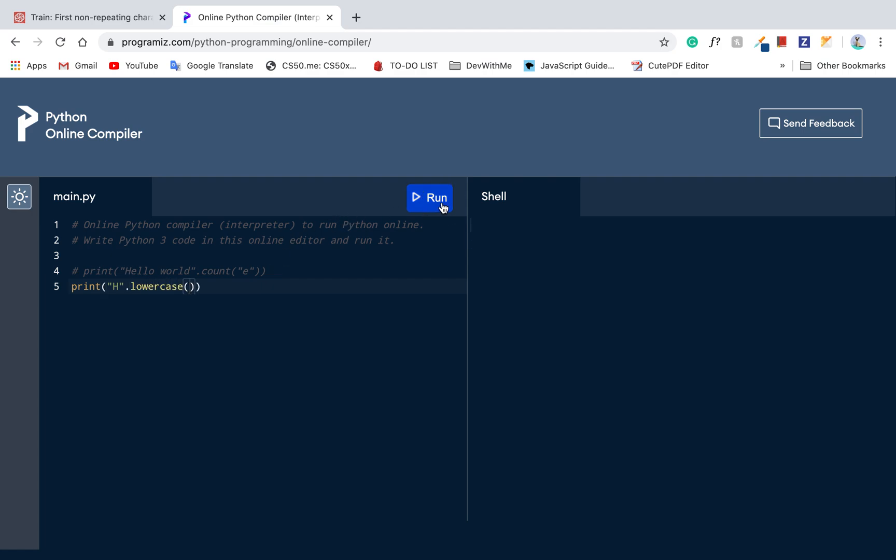
{"action": "left_click", "coordinate": [430, 198]}
{"action": "type", "text": "to"}
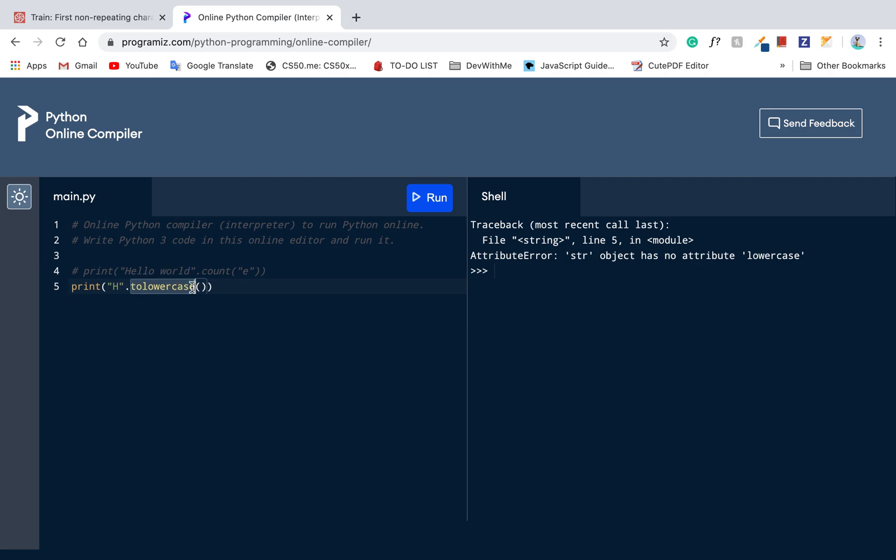
{"action": "key", "text": "Backspace"}
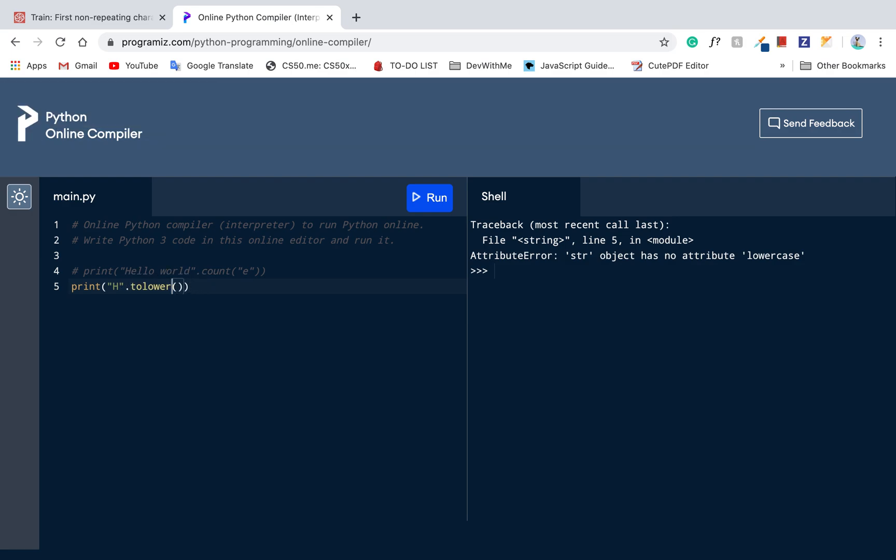
{"action": "left_click", "coordinate": [429, 198]}
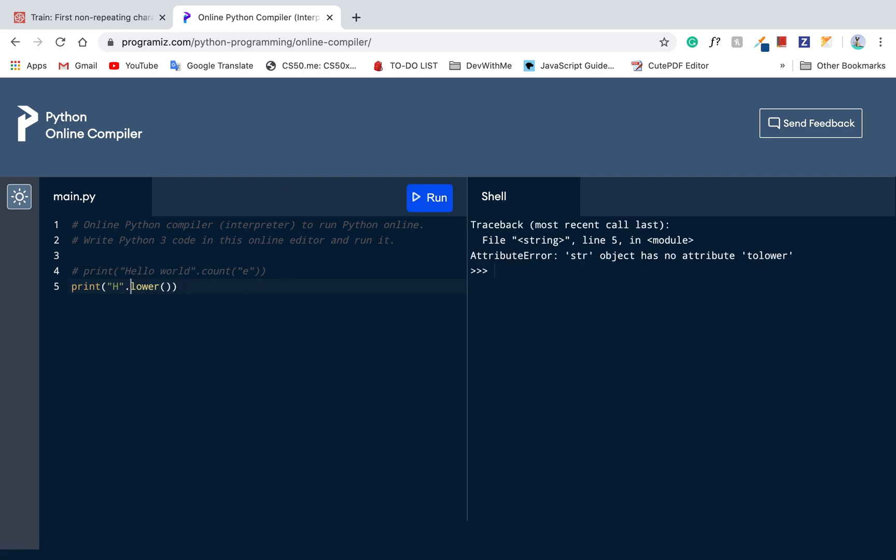
{"action": "left_click", "coordinate": [429, 198]}
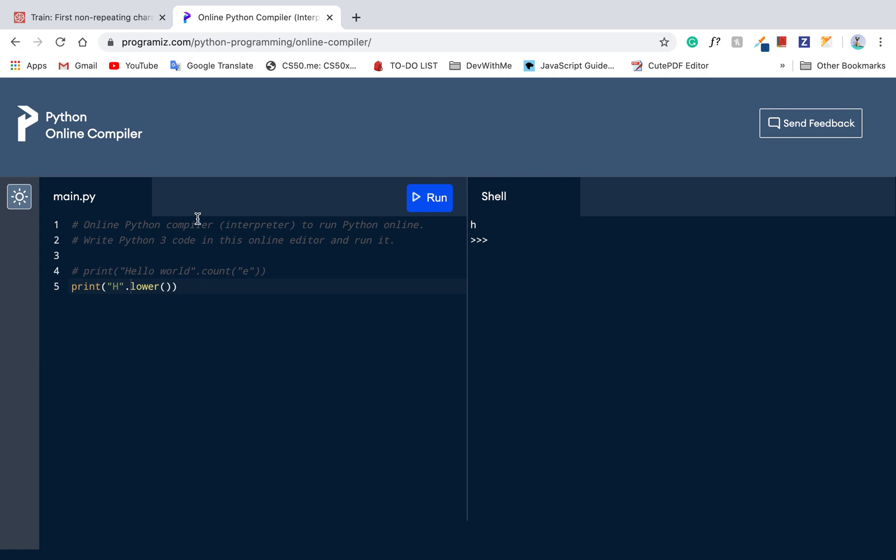
{"action": "left_click", "coordinate": [89, 17]}
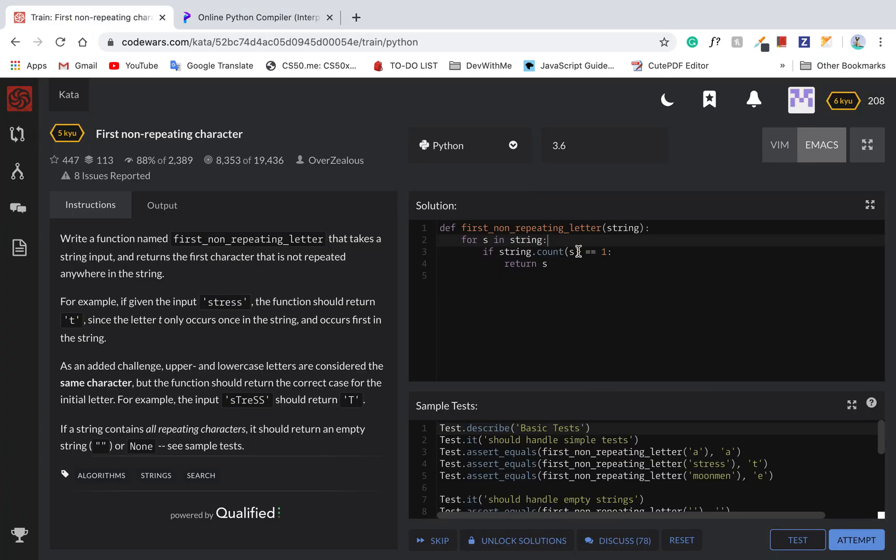
Step: Rewrite the if to check counts '<= 1 and string.count(s.lower()) == 1'
{"action": "type", "text": "."}
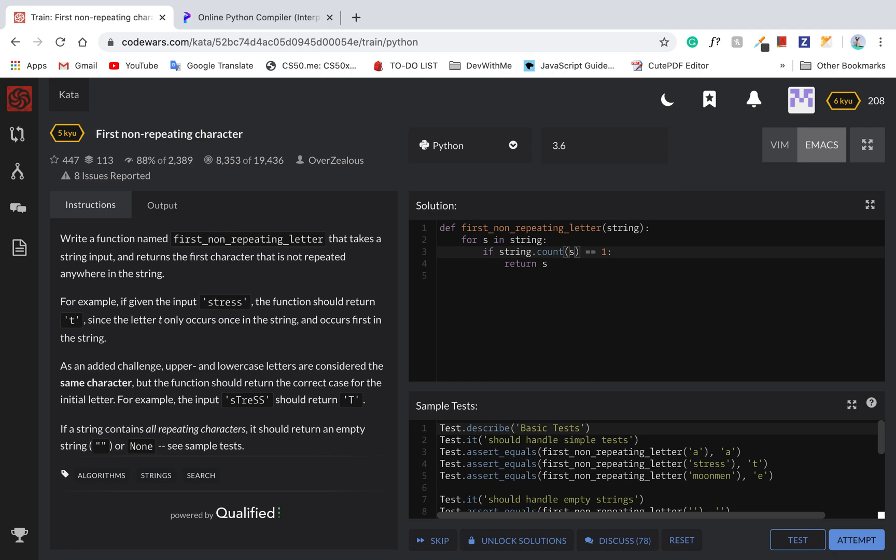
{"action": "type", "text": ".l"}
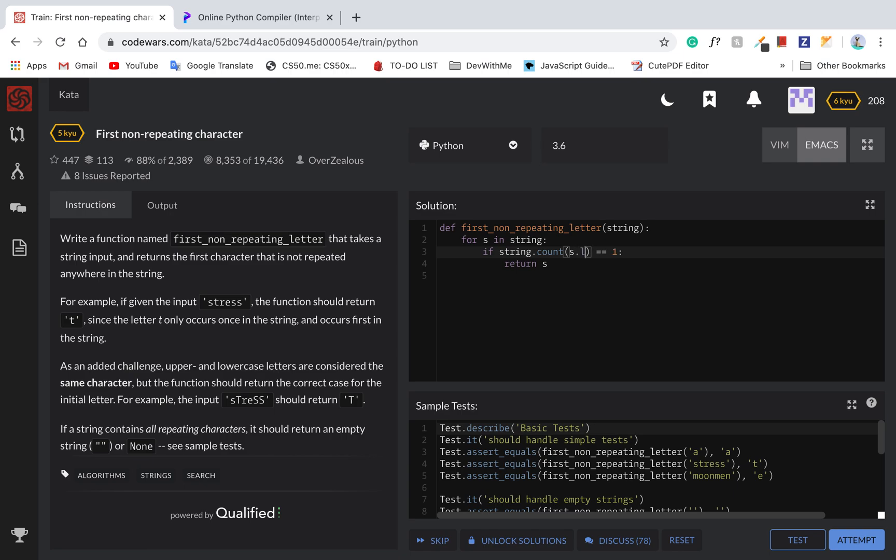
{"action": "type", "text": "ower()"}
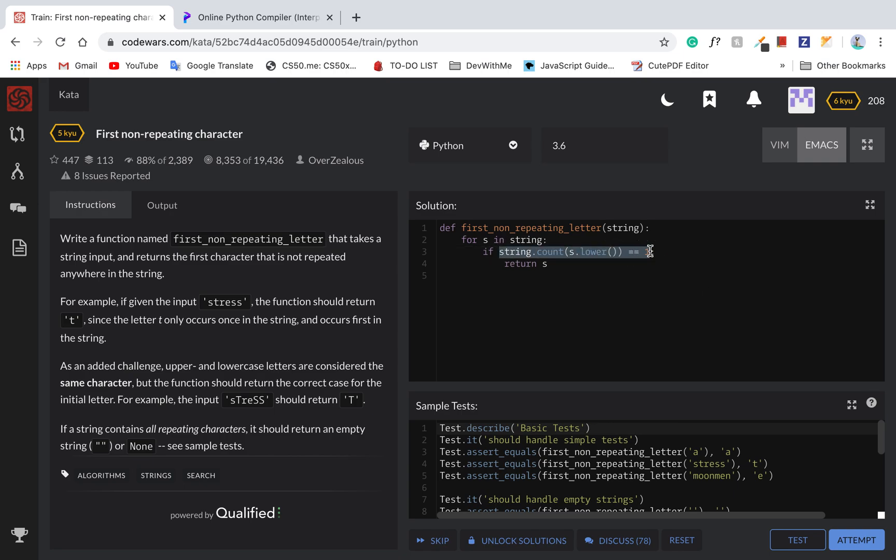
{"action": "type", "text": "1 :"}
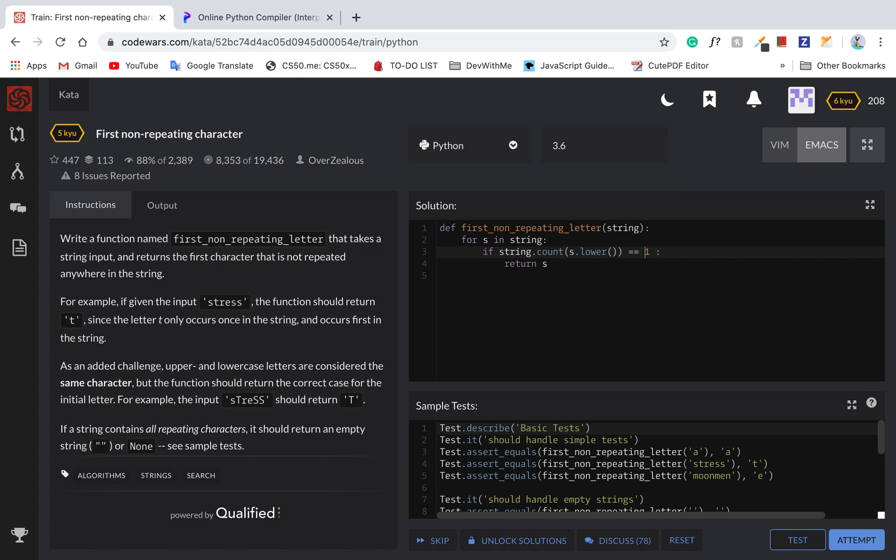
{"action": "type", "text": "<= 1 and"}
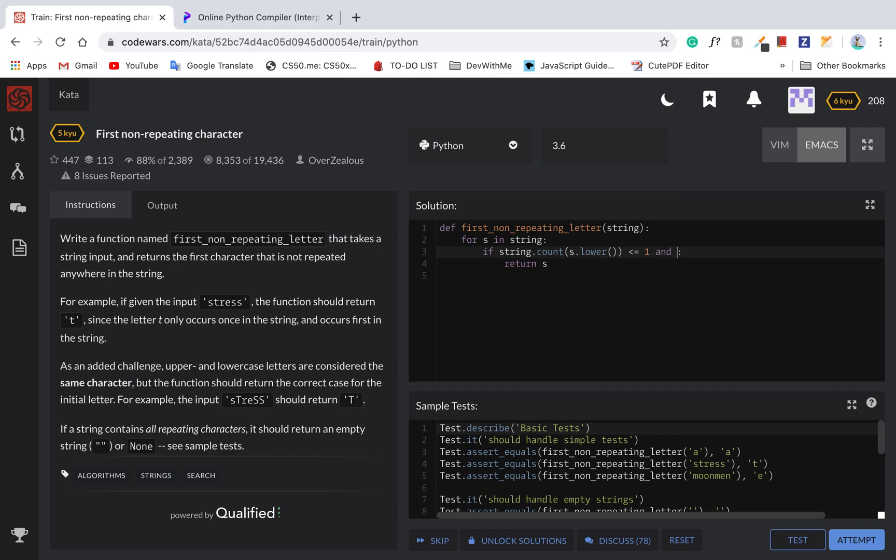
{"action": "type", "text": "string.count(s.lower()) == 1:"}
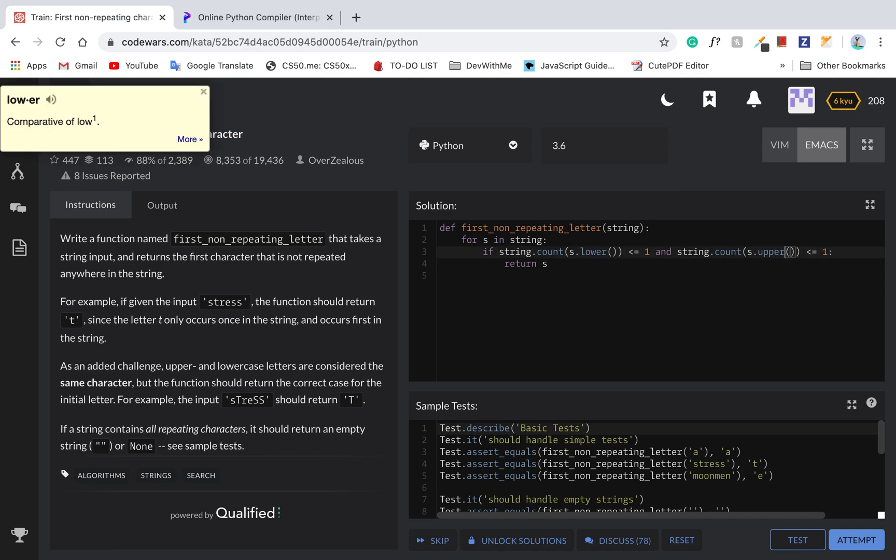
Step: Add a final 'return None', run the sample tests (6 passed, 4 failed), and select None
{"action": "type", "text": "retu"}
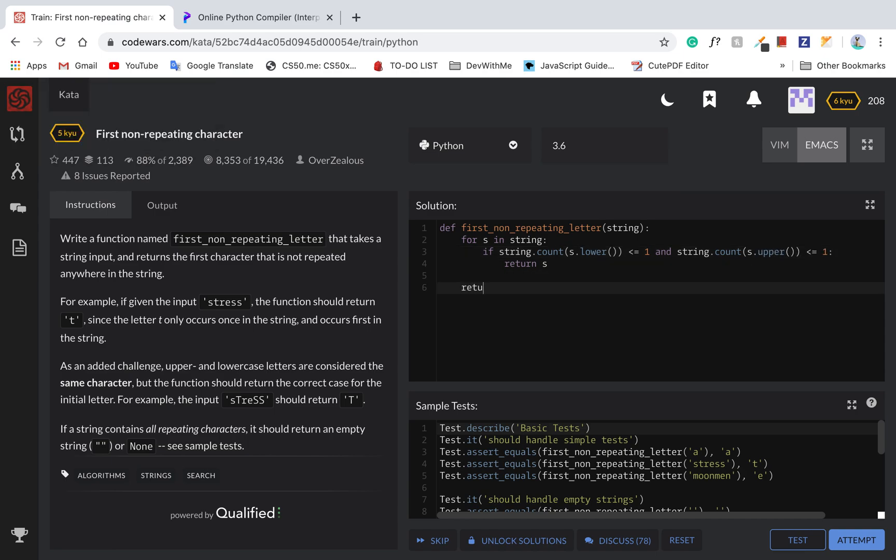
{"action": "type", "text": "rn None"}
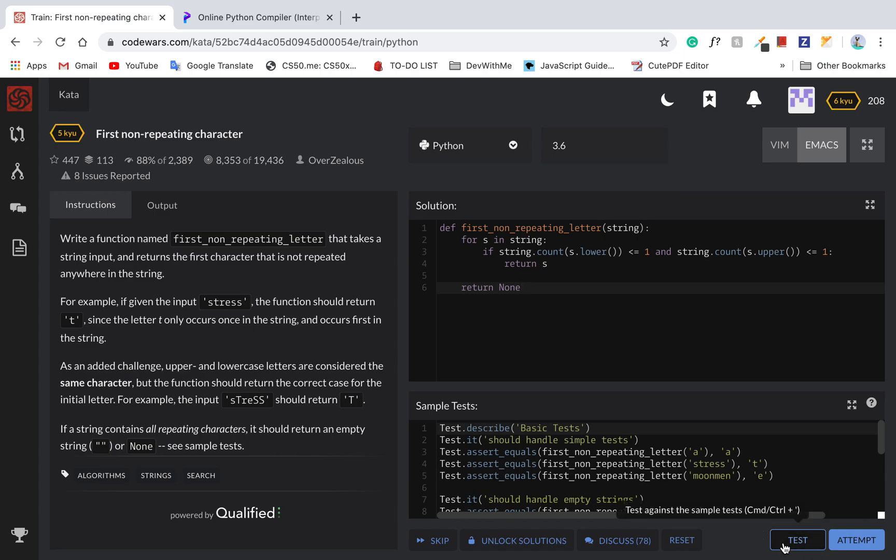
{"action": "left_click", "coordinate": [796, 539]}
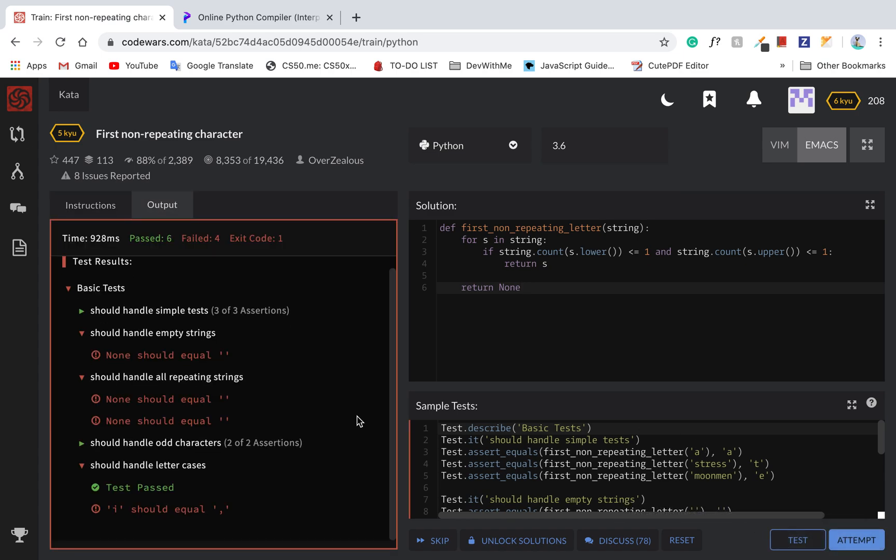
{"action": "double_click", "coordinate": [508, 287]}
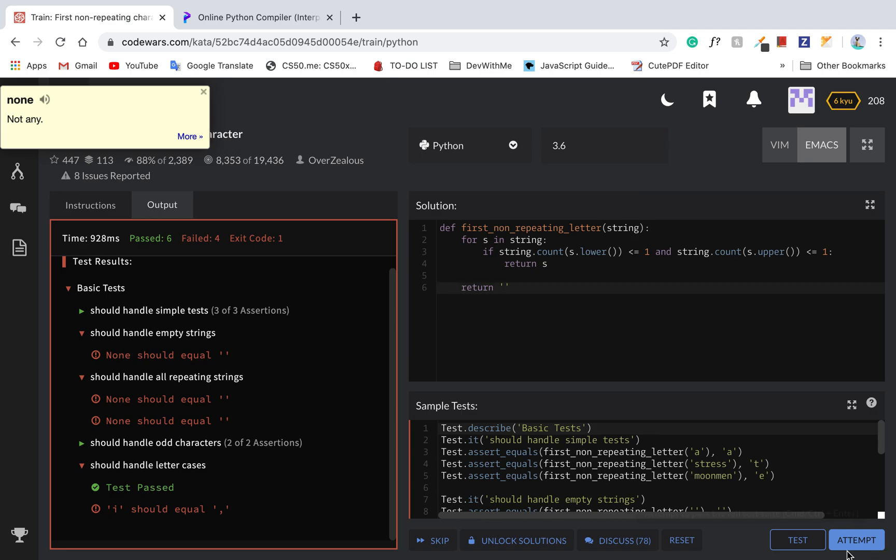
Step: Rerun the sample tests with the empty-string return (9 passed, 1 failed) and scroll to the failing test
{"action": "left_click", "coordinate": [855, 540]}
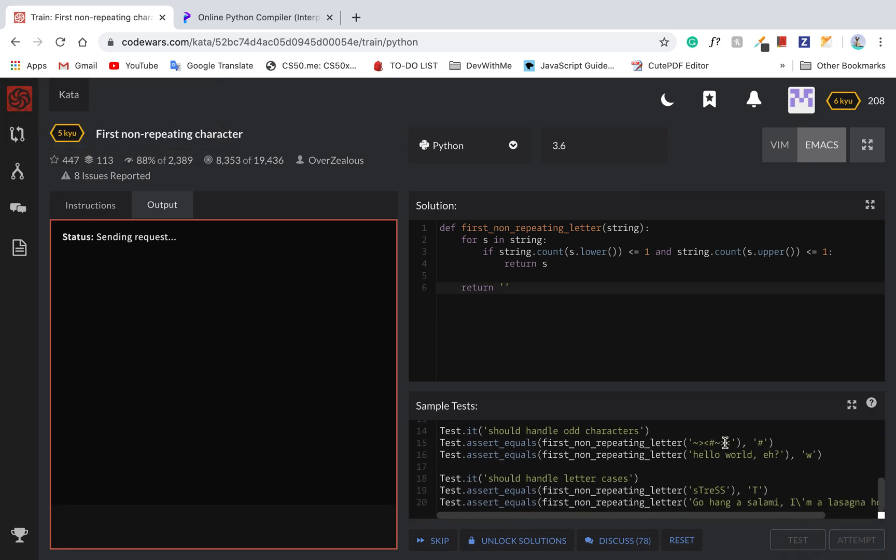
{"action": "left_click", "coordinate": [796, 540]}
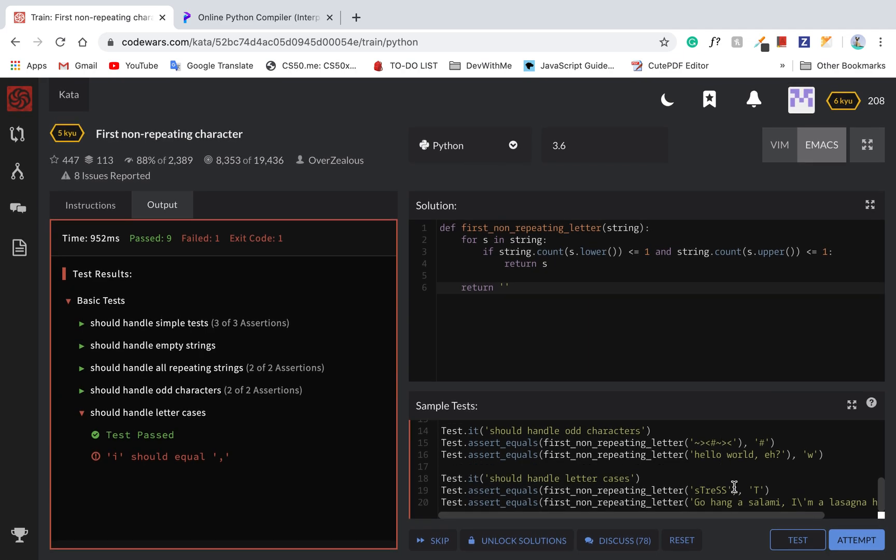
{"action": "scroll", "scroll_direction": "right", "scroll_amount": 3}
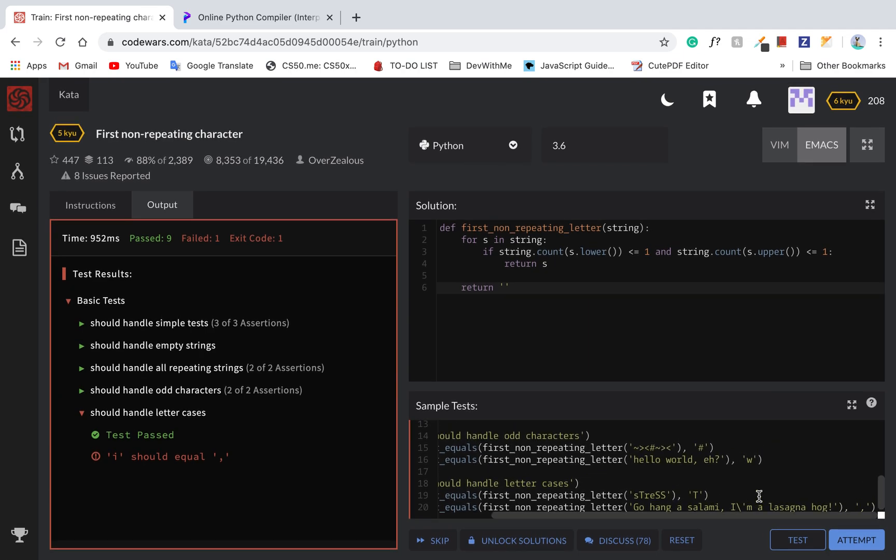
{"action": "scroll", "scroll_direction": "down", "scroll_amount": 3}
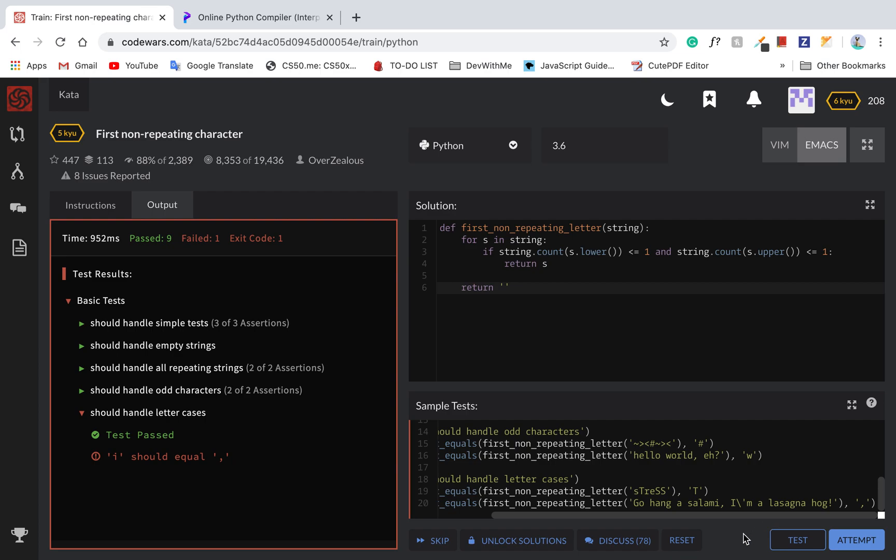
{"action": "mouse_move", "coordinate": [743, 520]}
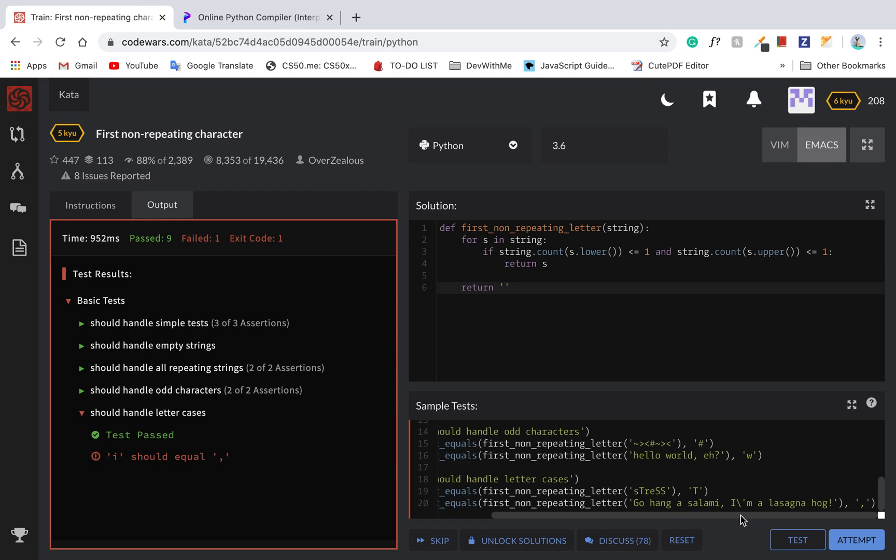
{"action": "mouse_move", "coordinate": [769, 487]}
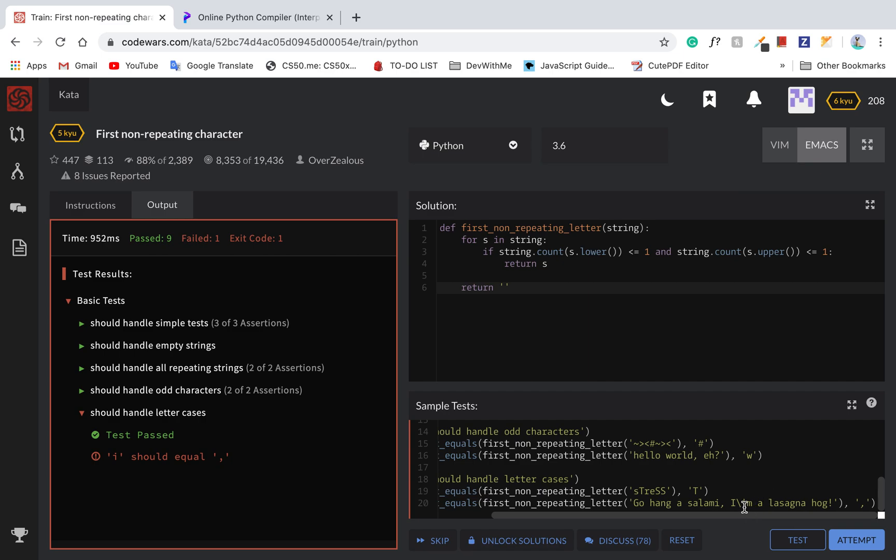
{"action": "mouse_move", "coordinate": [765, 520]}
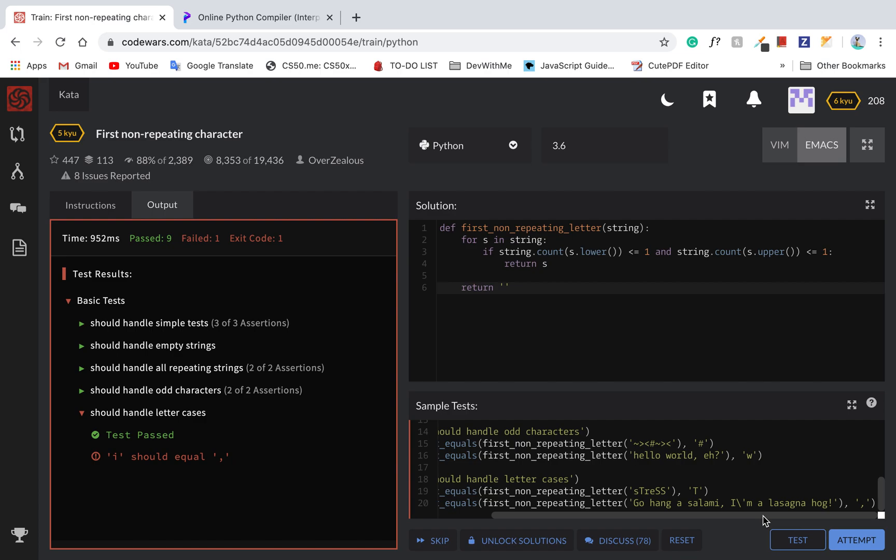
{"action": "mouse_move", "coordinate": [756, 538]}
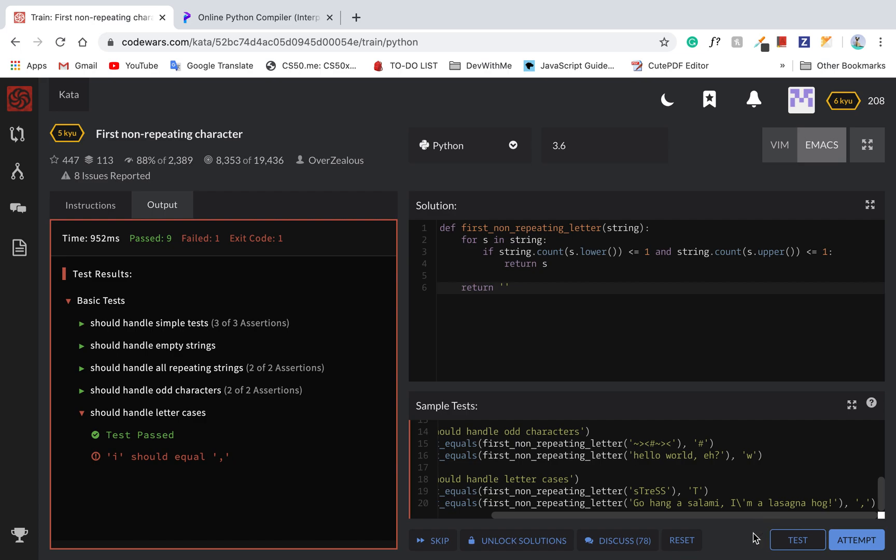
{"action": "mouse_move", "coordinate": [724, 504]}
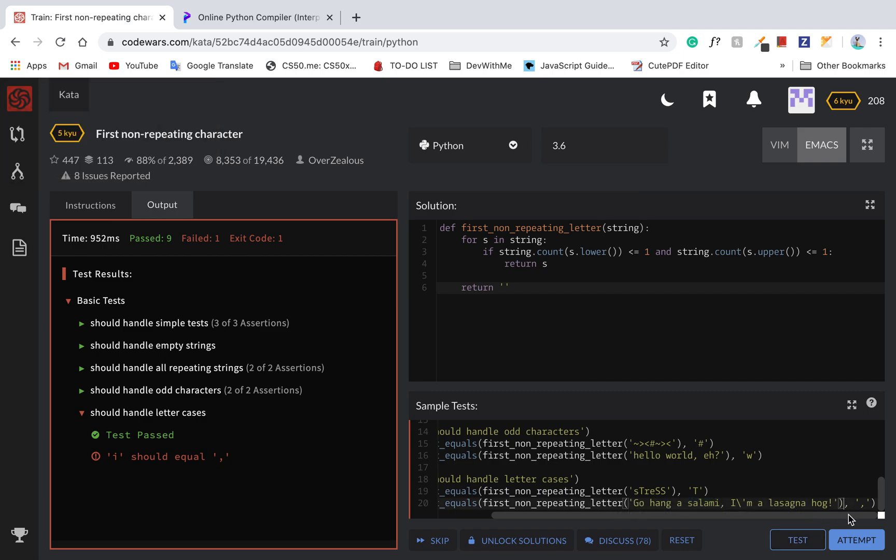
{"action": "mouse_move", "coordinate": [635, 503]}
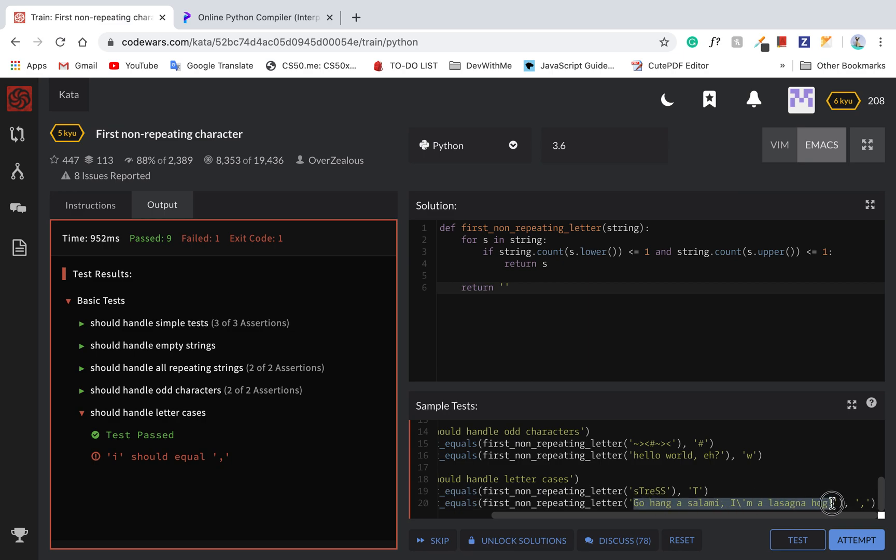
{"action": "mouse_move", "coordinate": [788, 515]}
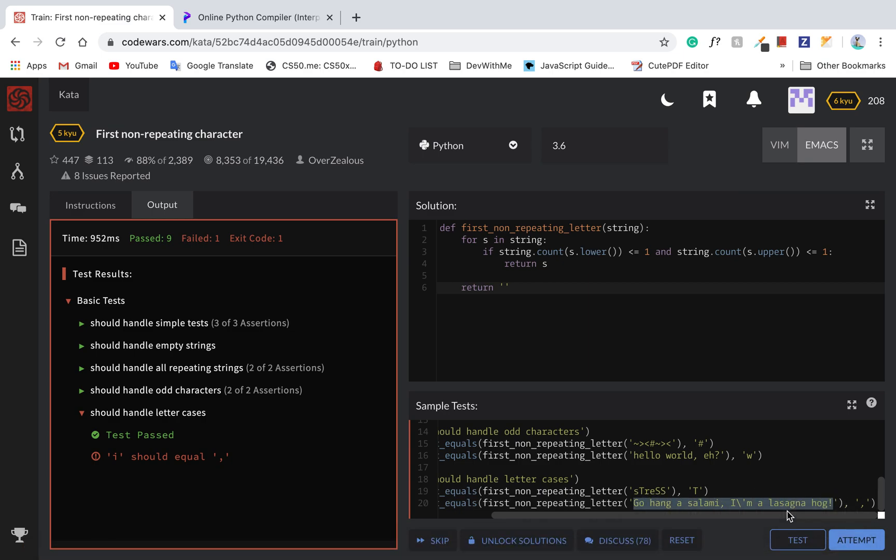
Step: Paste 'Go hang a salami, I'm a lasagna hog!' into Programiz, search it for 'i', then return
{"action": "left_click", "coordinate": [256, 17]}
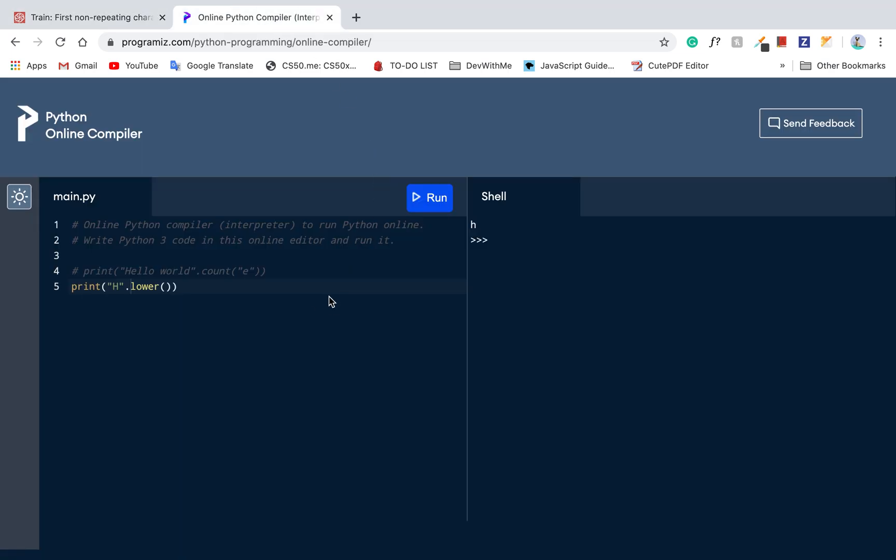
{"action": "type", "text": "Go hang a salami, I\\'m a lasagna hog!"}
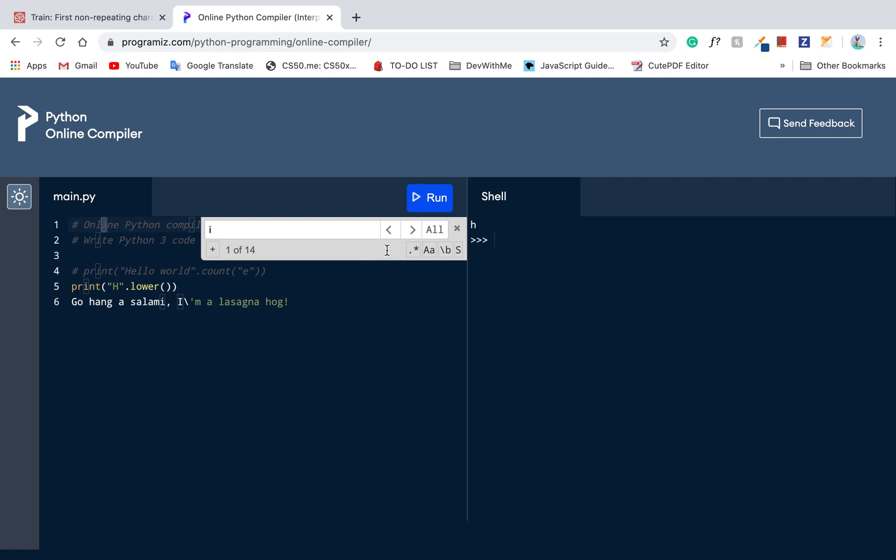
{"action": "left_click", "coordinate": [456, 228]}
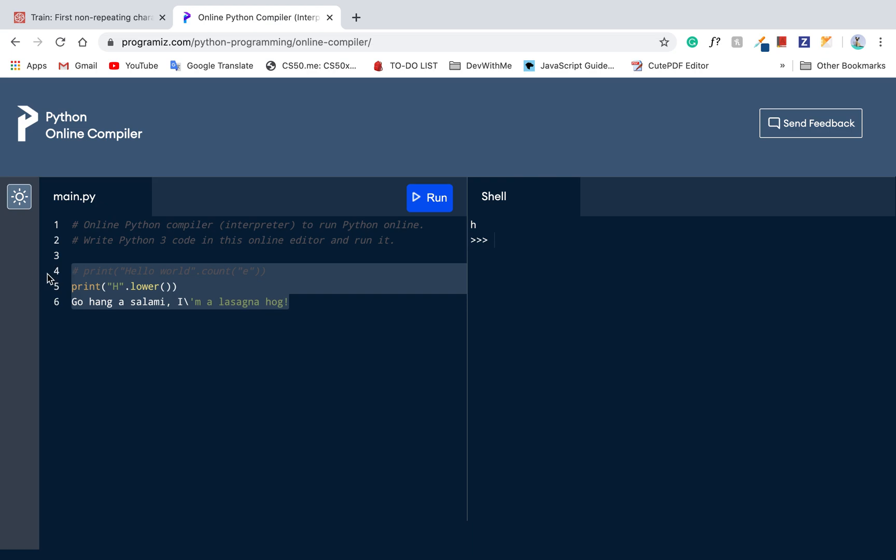
{"action": "left_click", "coordinate": [85, 17]}
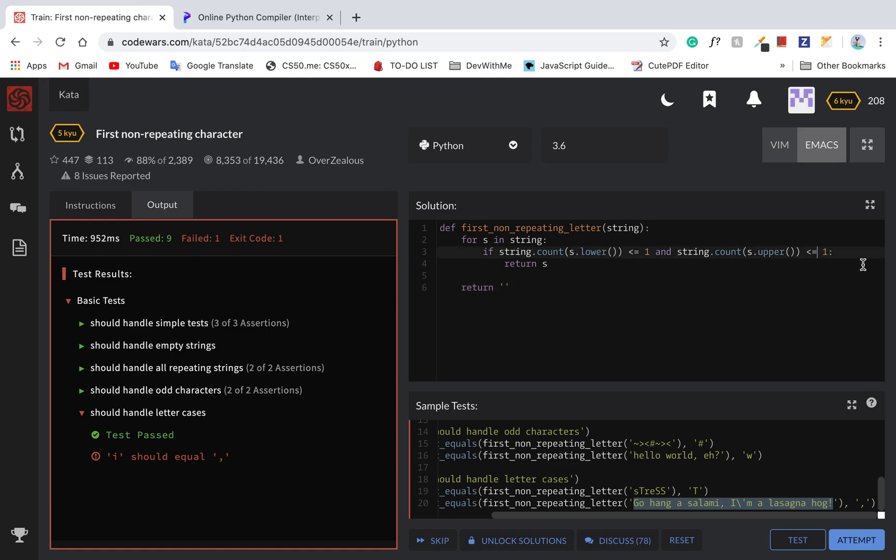
{"action": "mouse_move", "coordinate": [626, 252]}
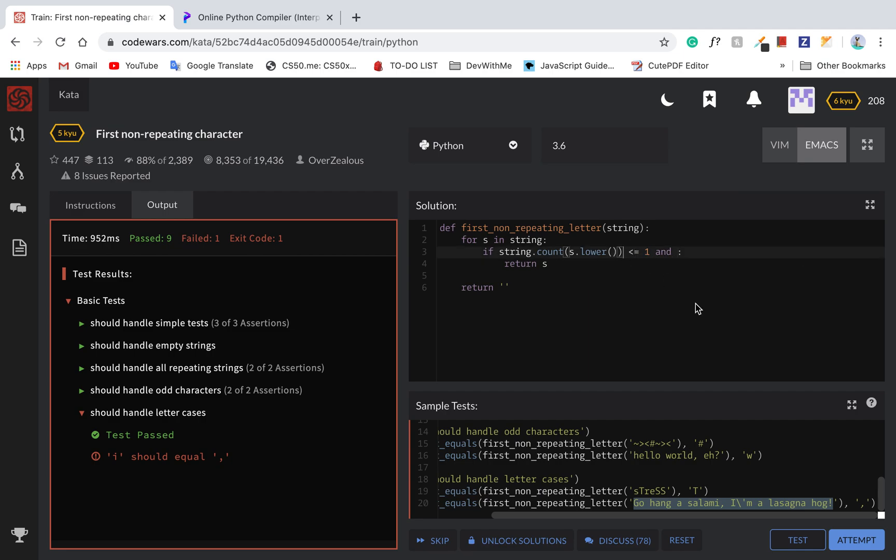
Step: Add '+ string.count(s.upper())' to the condition and rerun the tests: 8 passed, 2 failed
{"action": "type", "text": "+ string.count(s.upper()) ="}
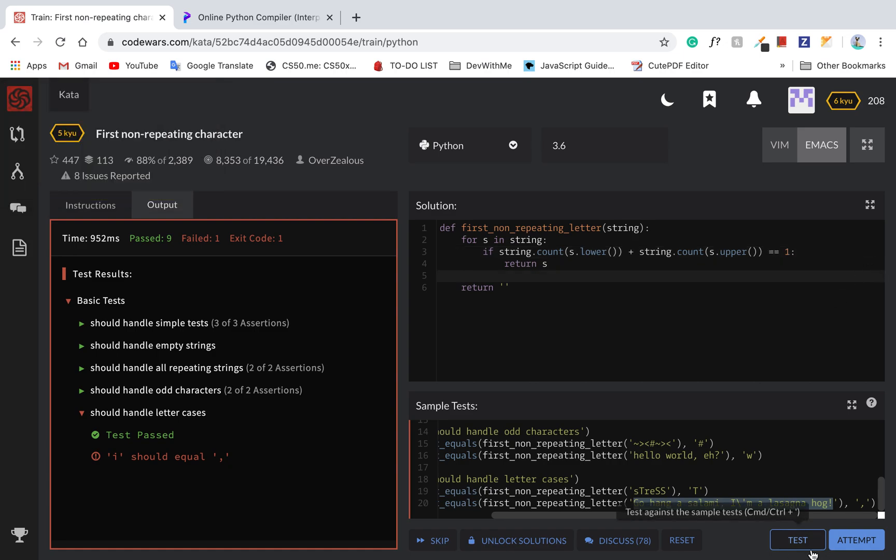
{"action": "left_click", "coordinate": [796, 540]}
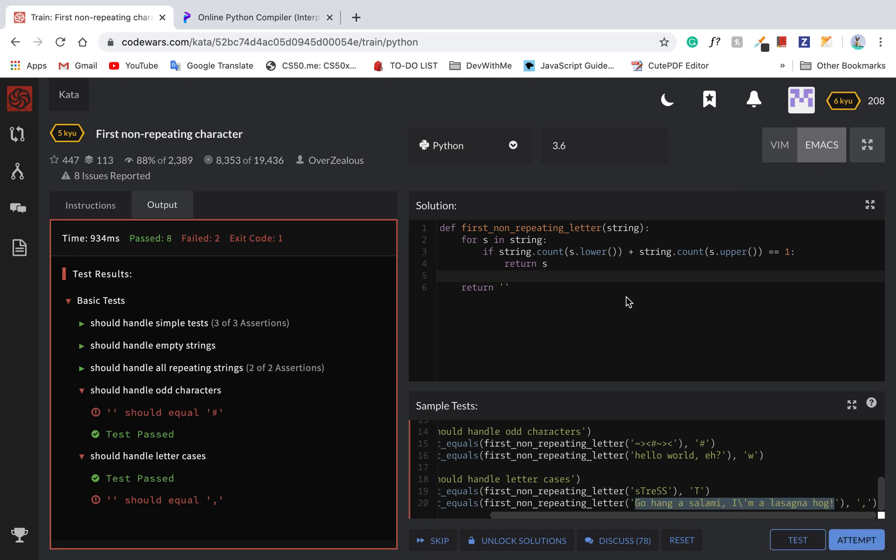
{"action": "mouse_move", "coordinate": [286, 413]}
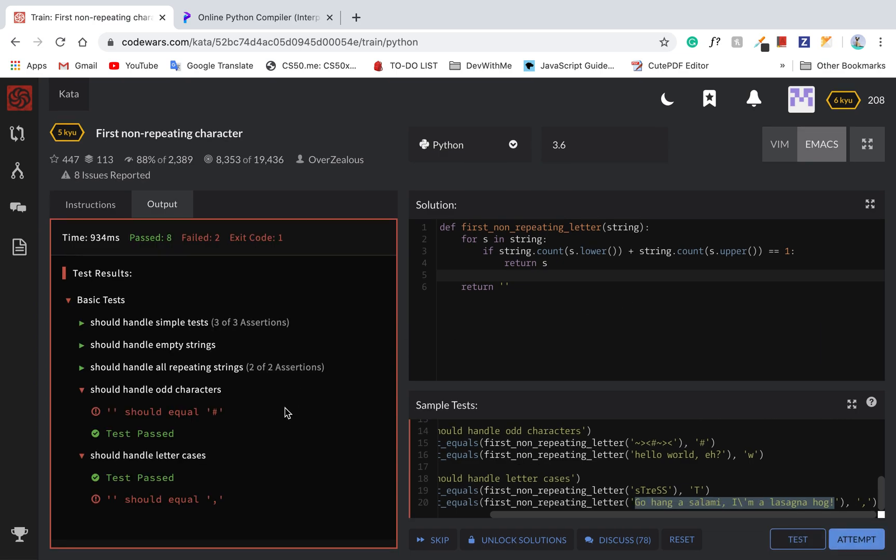
{"action": "mouse_move", "coordinate": [647, 249]}
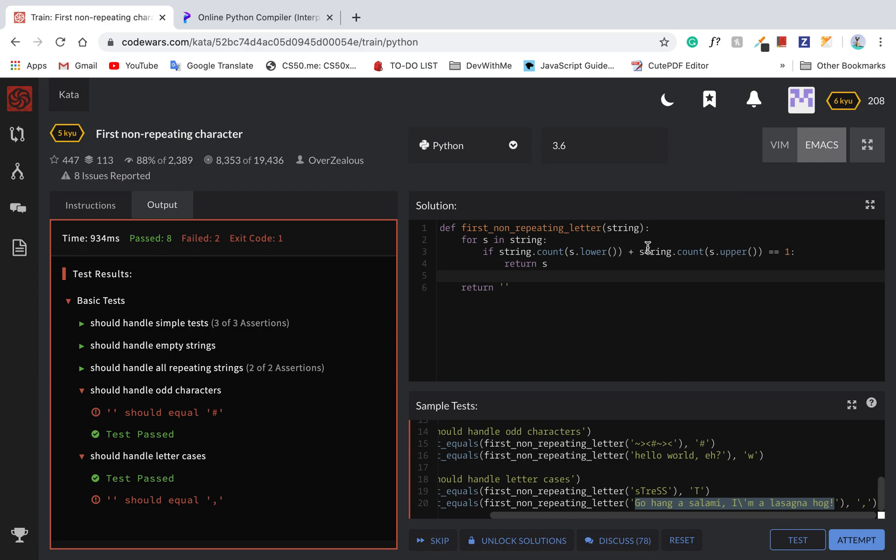
{"action": "mouse_move", "coordinate": [527, 224]}
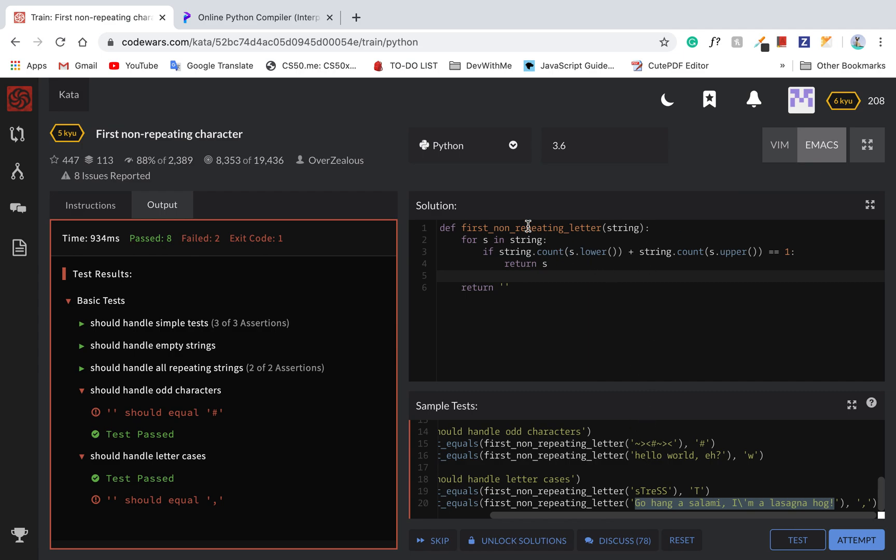
{"action": "mouse_move", "coordinate": [656, 253]}
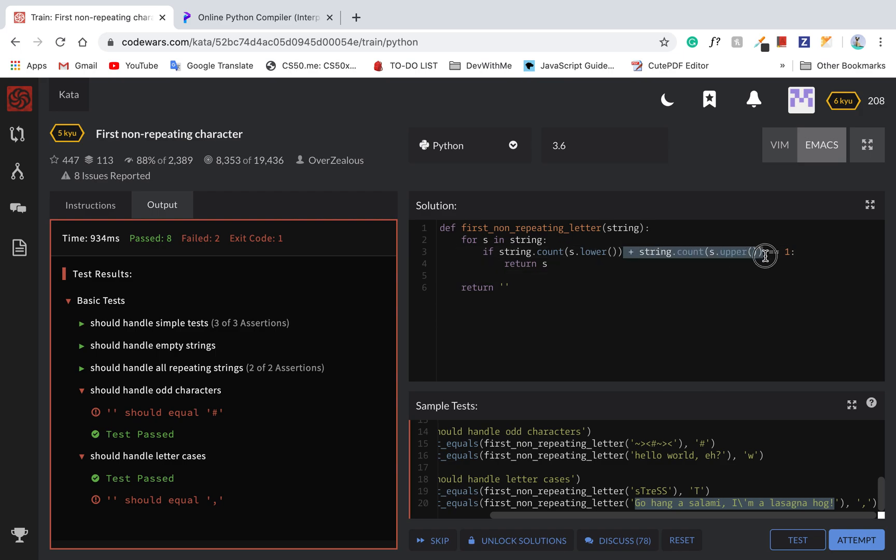
{"action": "mouse_move", "coordinate": [763, 255]}
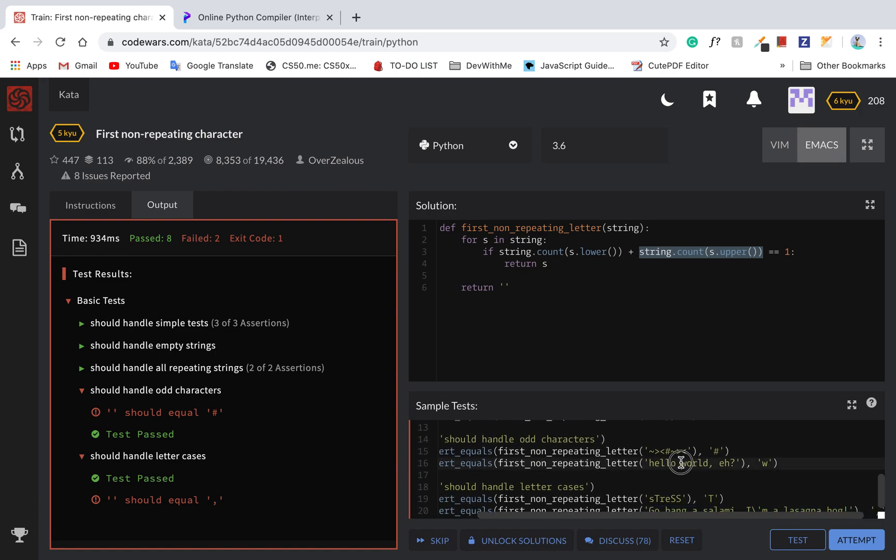
{"action": "mouse_move", "coordinate": [684, 463]}
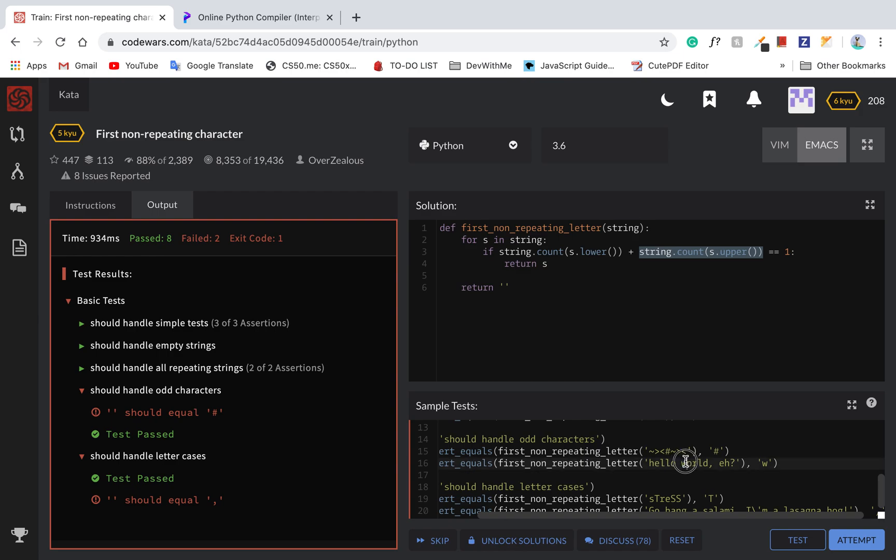
{"action": "left_click", "coordinate": [256, 17]}
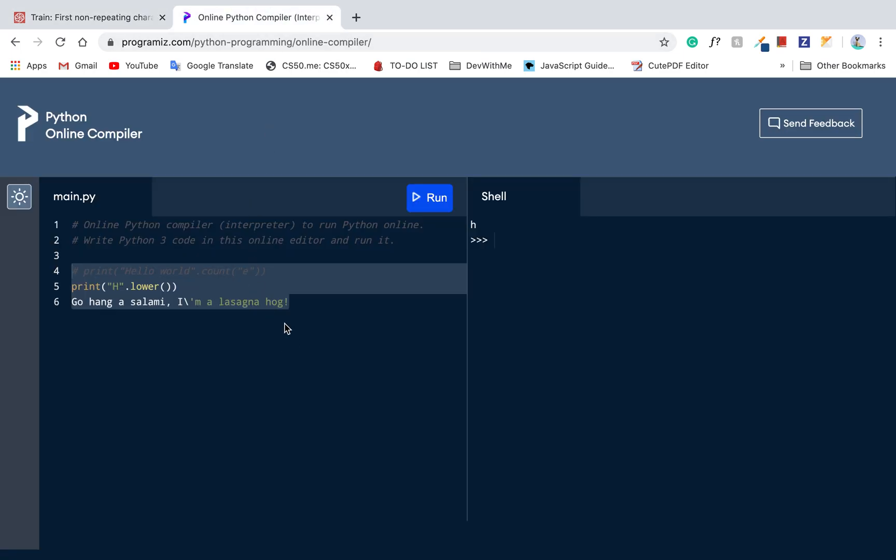
Step: Wrap line 6 as print("Go hang a salami, I'm a lasagna hog!".count("z")) and run it, getting 0
{"action": "left_click", "coordinate": [291, 302]}
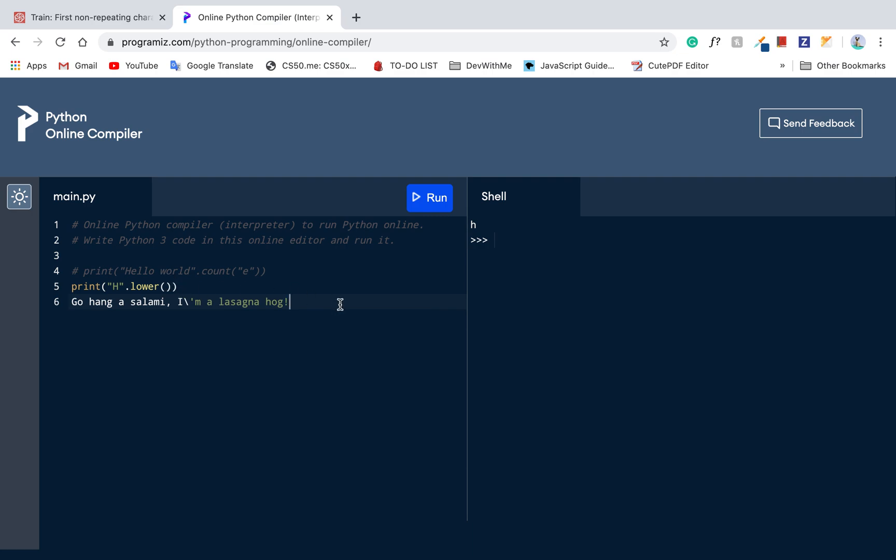
{"action": "type", "text": "\""}
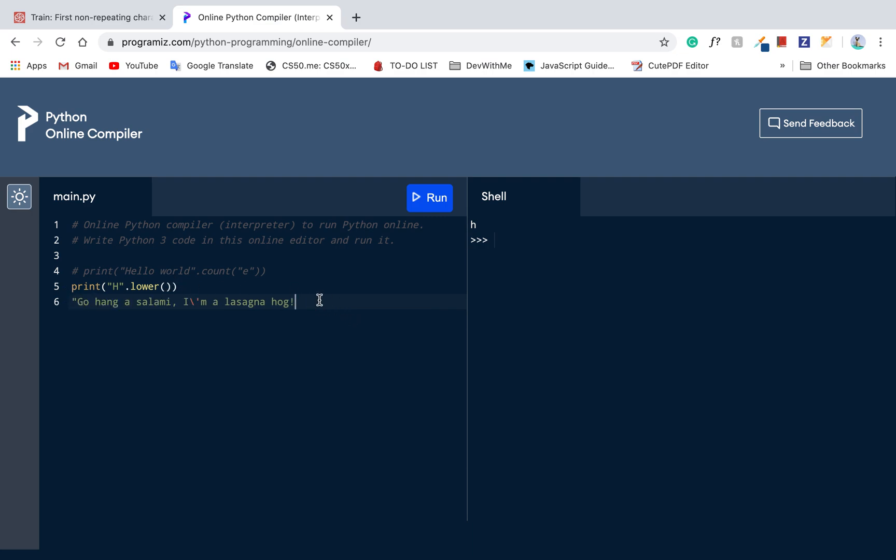
{"action": "type", "text": "print("}
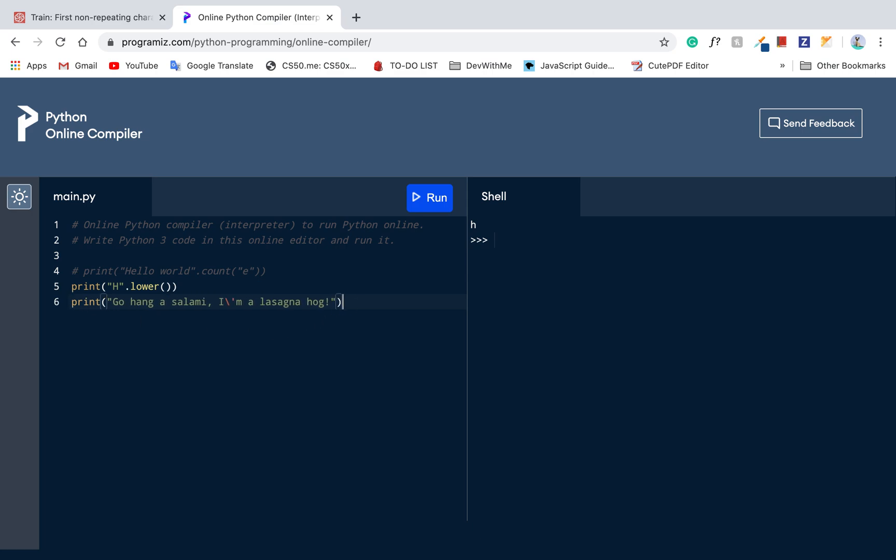
{"action": "type", "text": ".count()"}
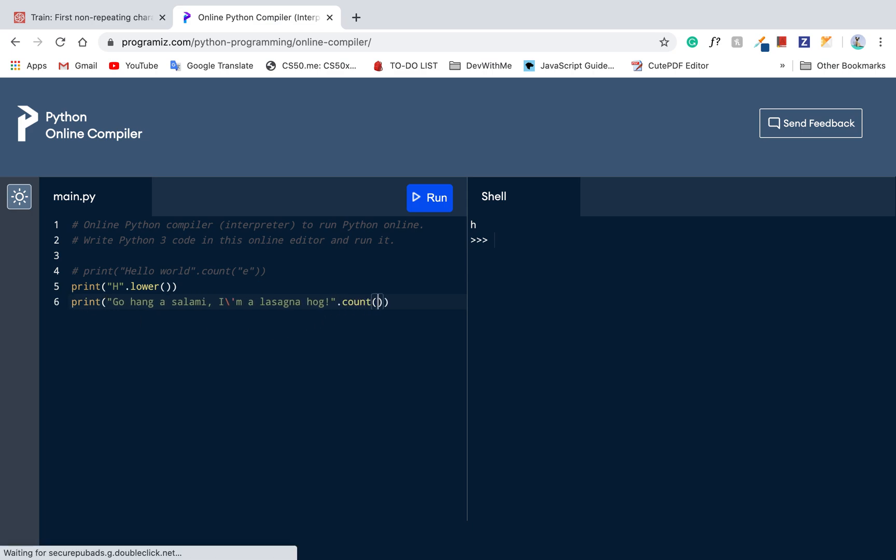
{"action": "type", "text": "\"\""}
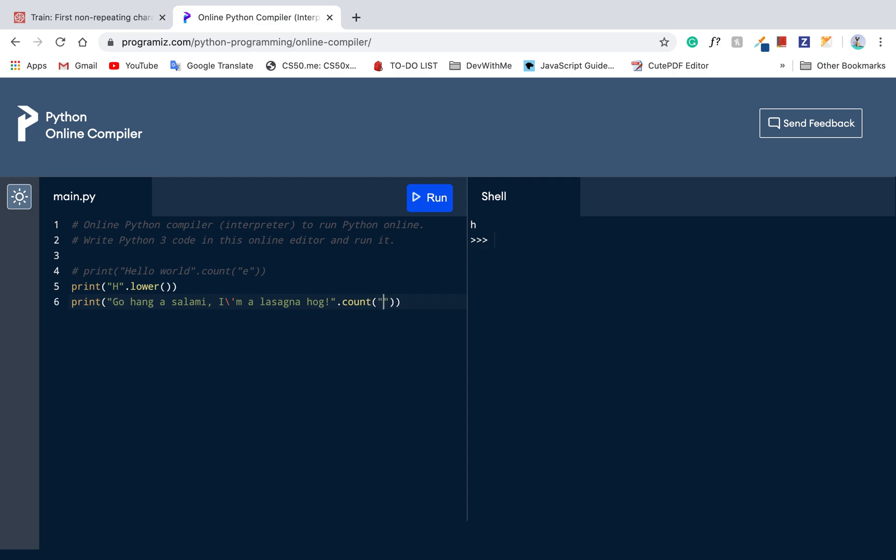
{"action": "type", "text": "z"}
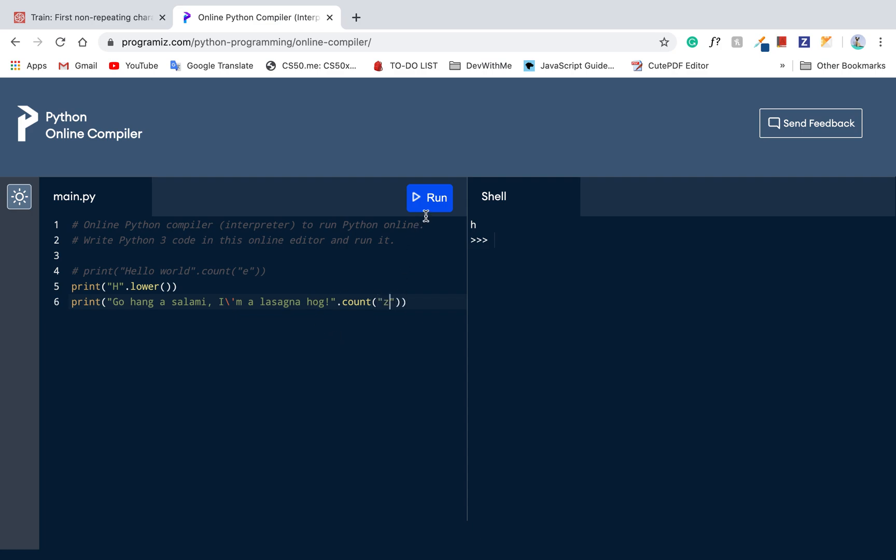
{"action": "left_click", "coordinate": [430, 198]}
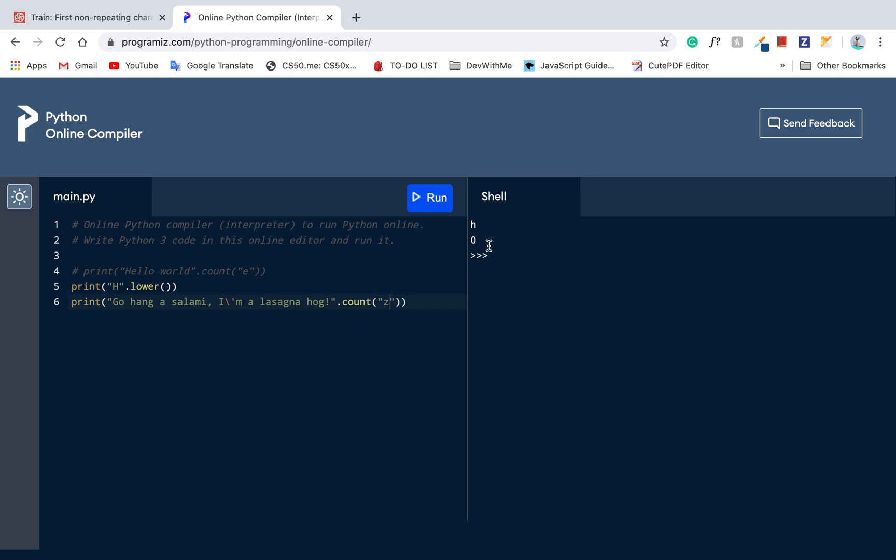
{"action": "left_click", "coordinate": [86, 17]}
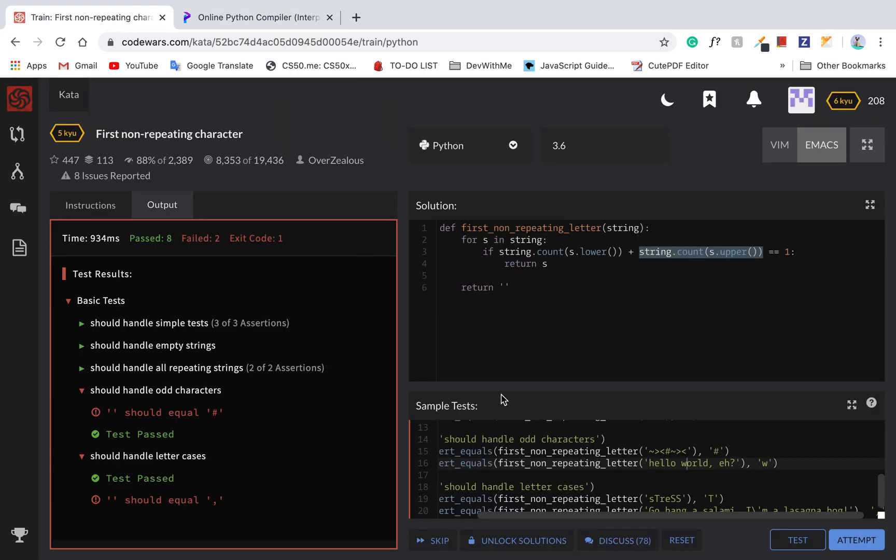
{"action": "mouse_move", "coordinate": [255, 12]}
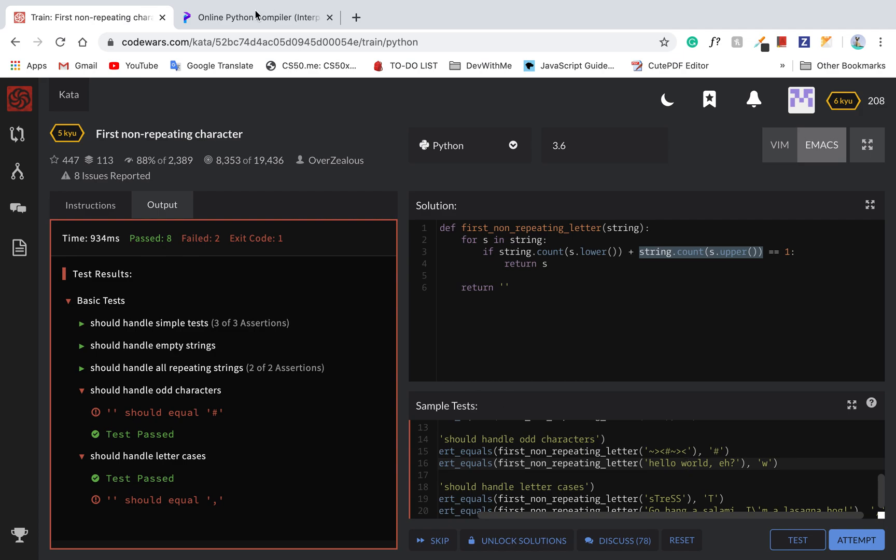
Step: Switch to the Programiz Online Python Compiler tab
{"action": "left_click", "coordinate": [256, 17]}
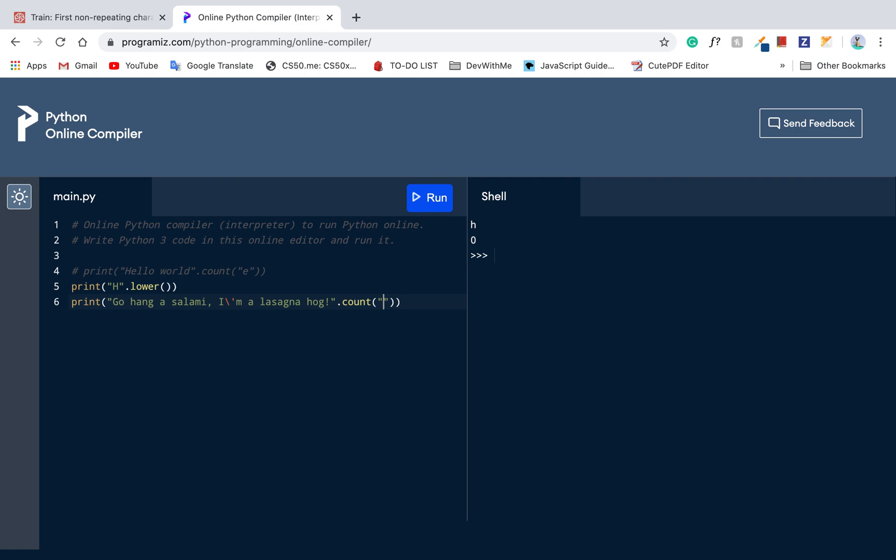
Step: Change the count argument to "a" and run the script, printing 8
{"action": "type", "text": "A"}
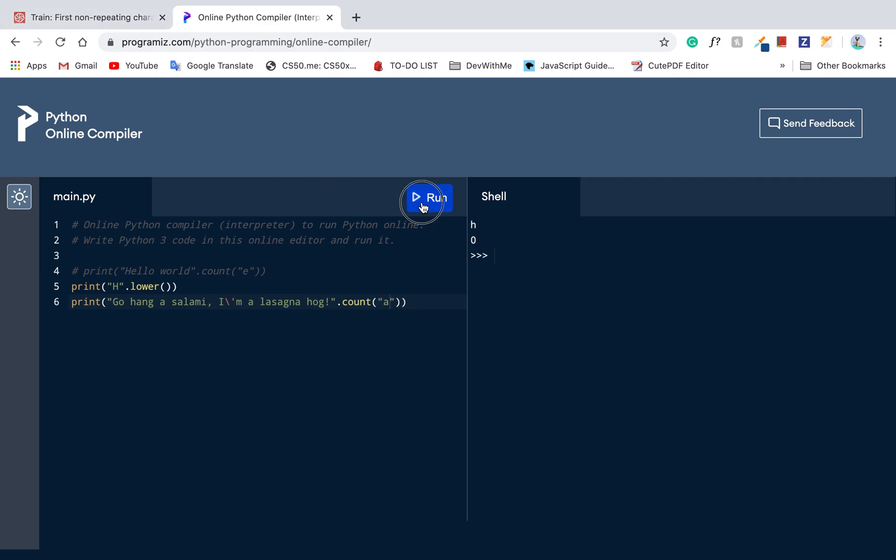
{"action": "left_click", "coordinate": [429, 197]}
{"action": "type", "text": "# "}
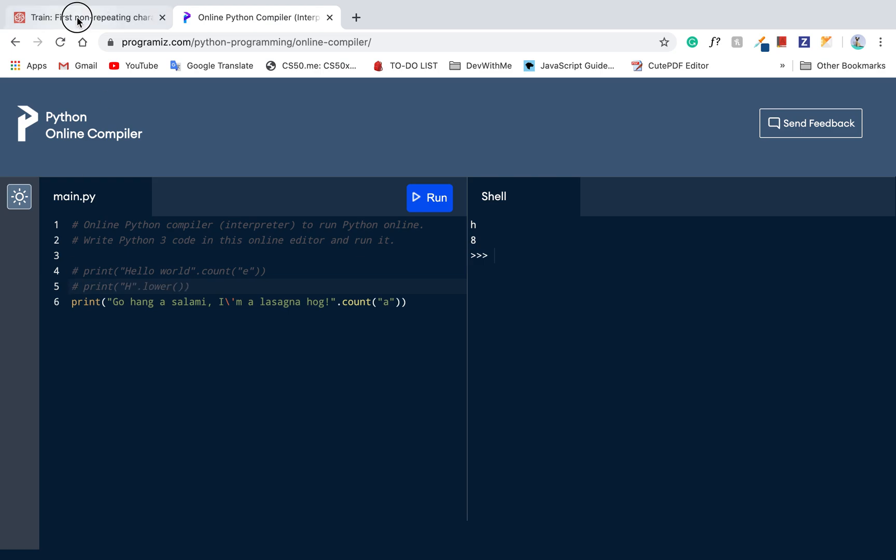
Step: Review the Sample Tests' letter-case cases like 'sTreSS' and drop the upper-case count clause from line 3
{"action": "left_click", "coordinate": [85, 17]}
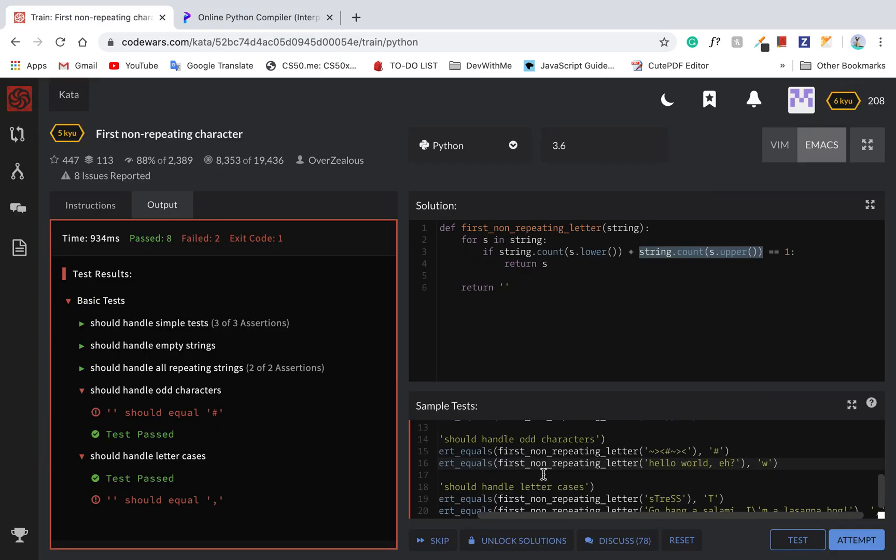
{"action": "scroll", "scroll_direction": "down", "scroll_amount": 3}
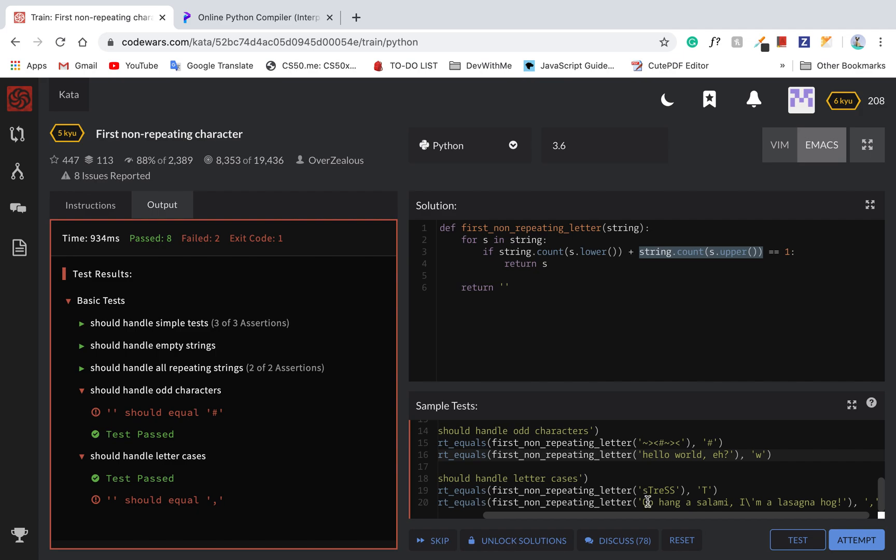
{"action": "mouse_move", "coordinate": [643, 502]}
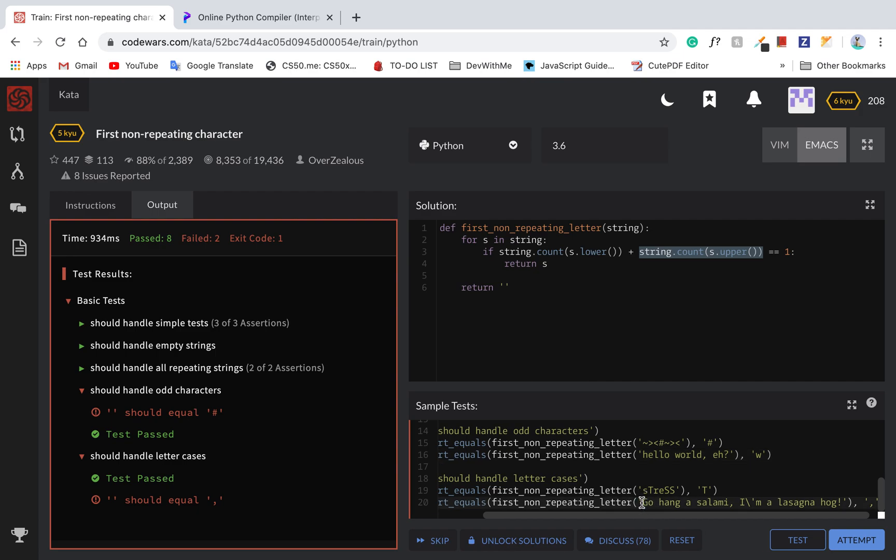
{"action": "mouse_move", "coordinate": [587, 292]}
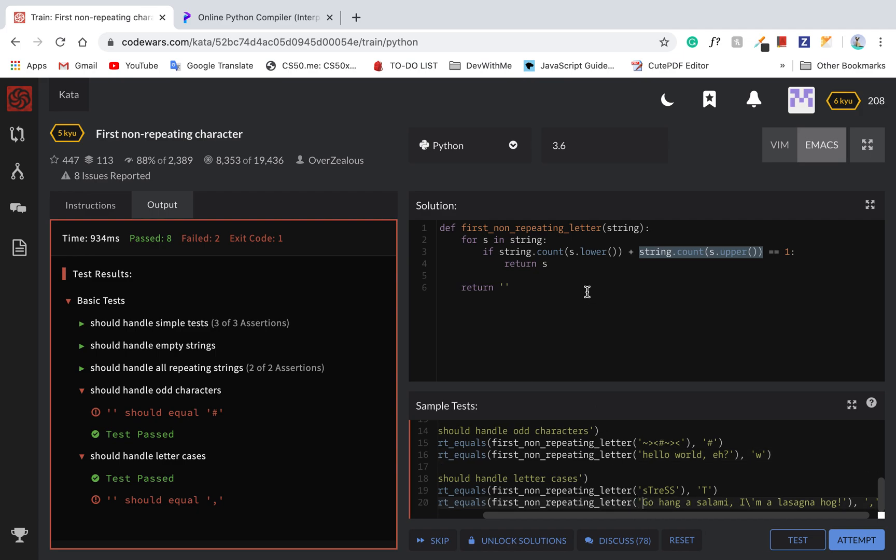
{"action": "mouse_move", "coordinate": [627, 255]}
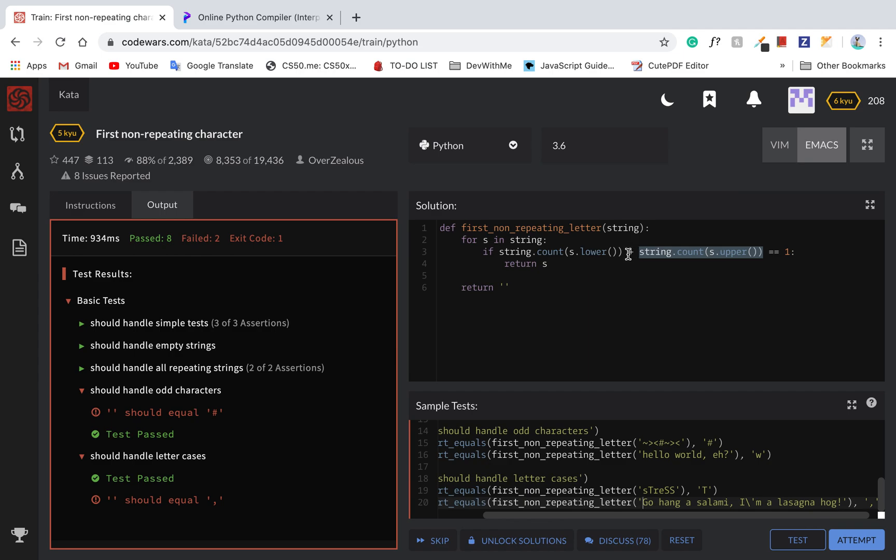
{"action": "left_click", "coordinate": [502, 252]}
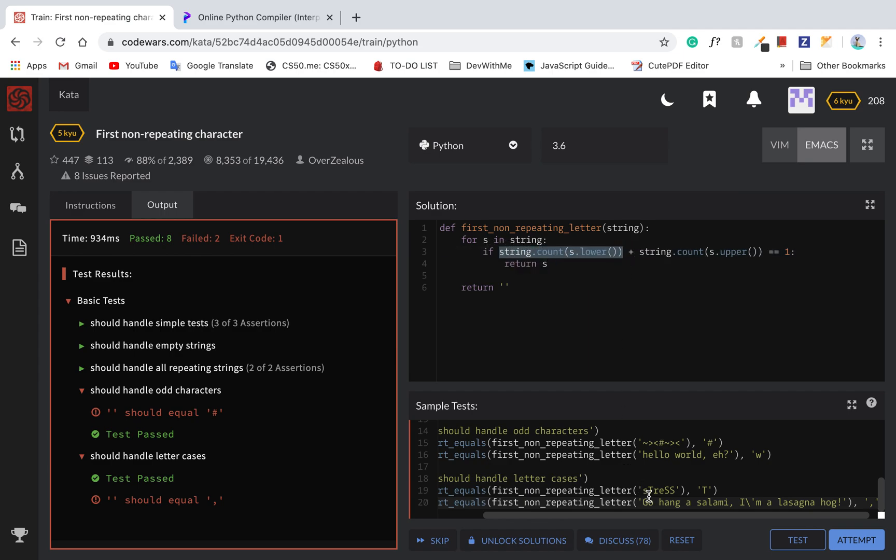
{"action": "double_click", "coordinate": [657, 491]}
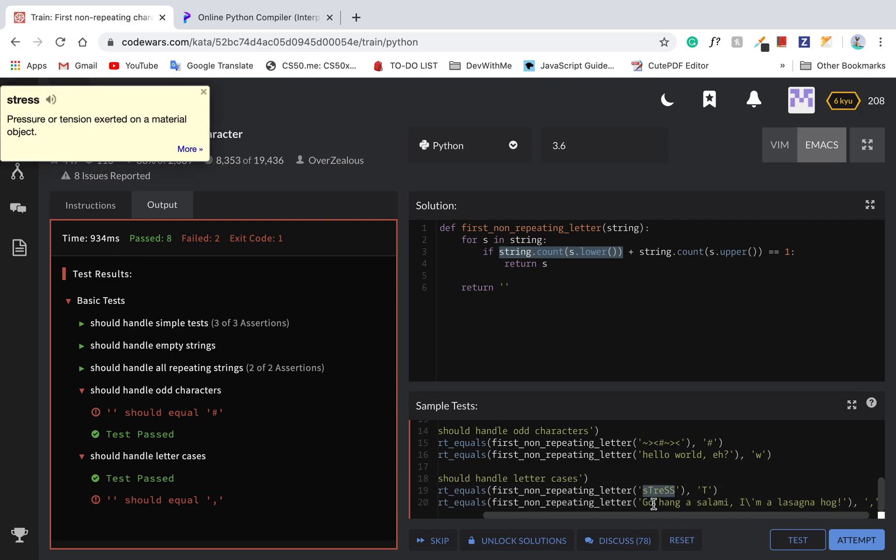
{"action": "left_click", "coordinate": [203, 92]}
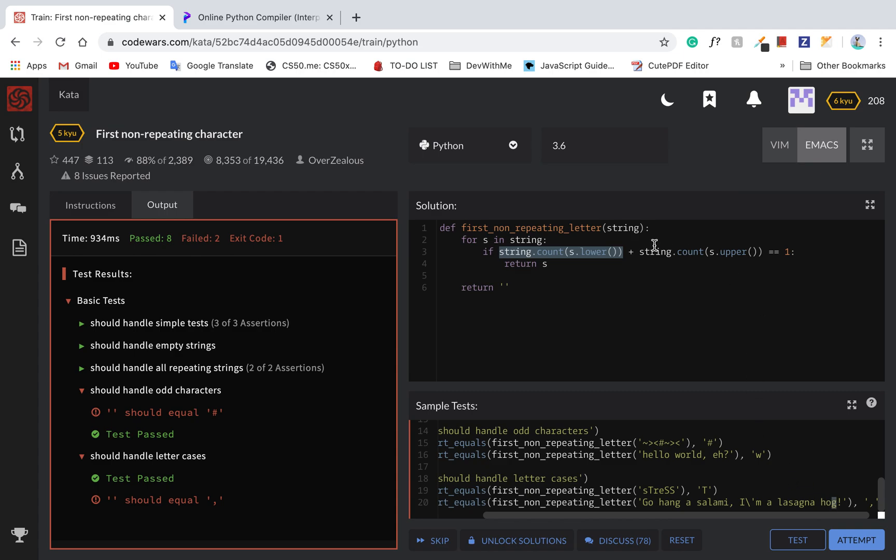
{"action": "mouse_move", "coordinate": [233, 422]}
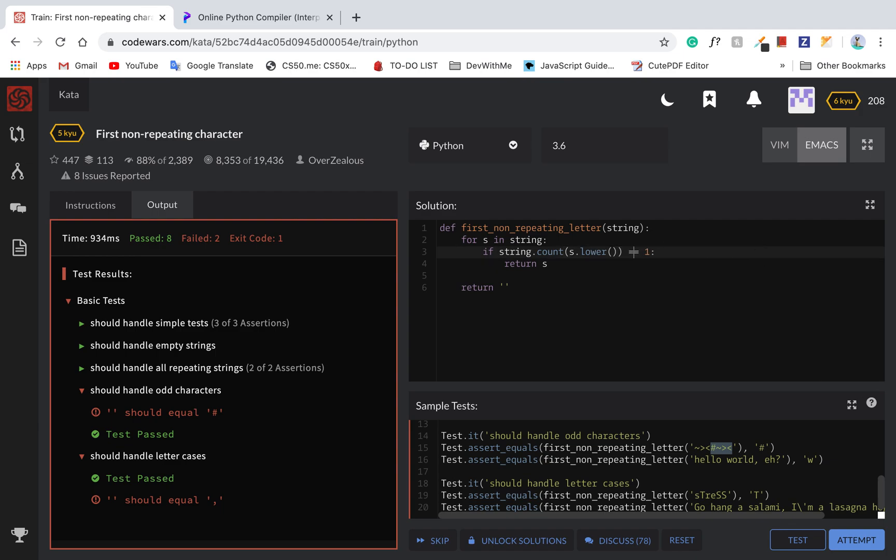
Step: Test the simplified solution, then rewrite line 3 as string.lower().count(s.lower()) == 1
{"action": "left_click", "coordinate": [796, 539]}
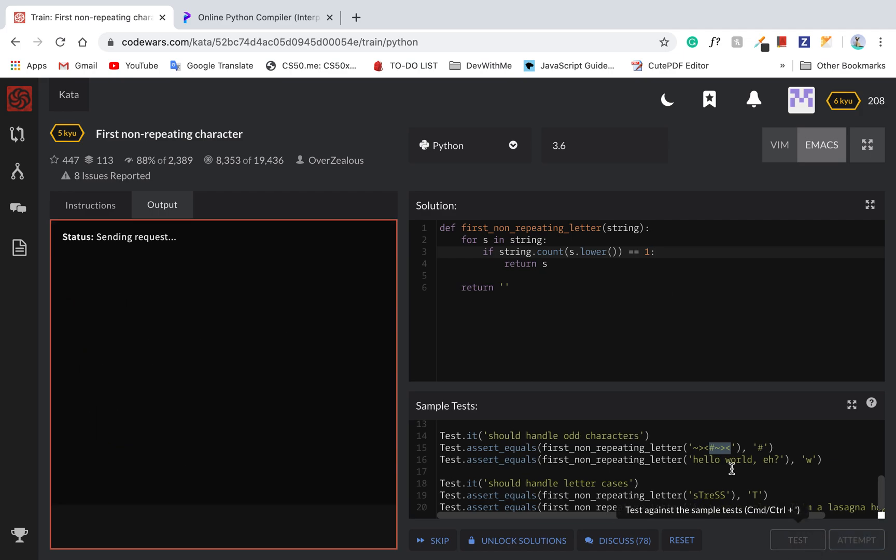
{"action": "left_click", "coordinate": [796, 540]}
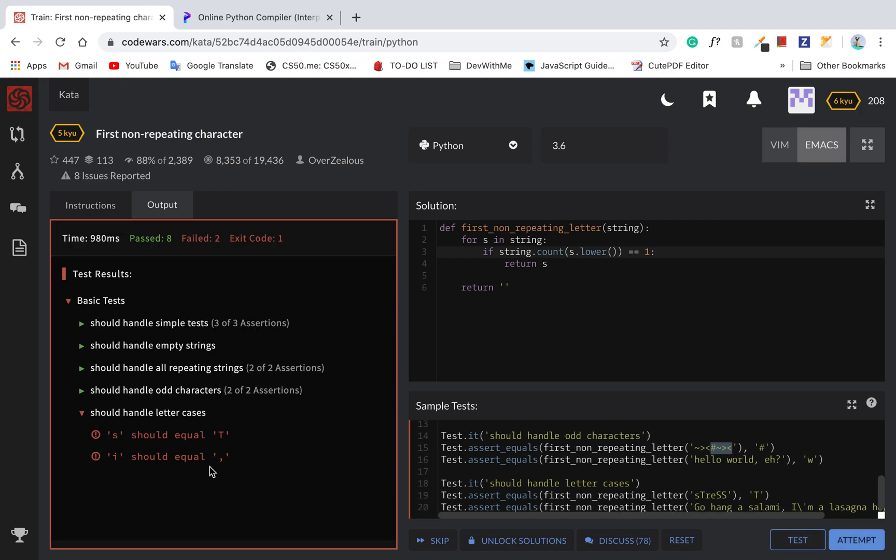
{"action": "mouse_move", "coordinate": [288, 444]}
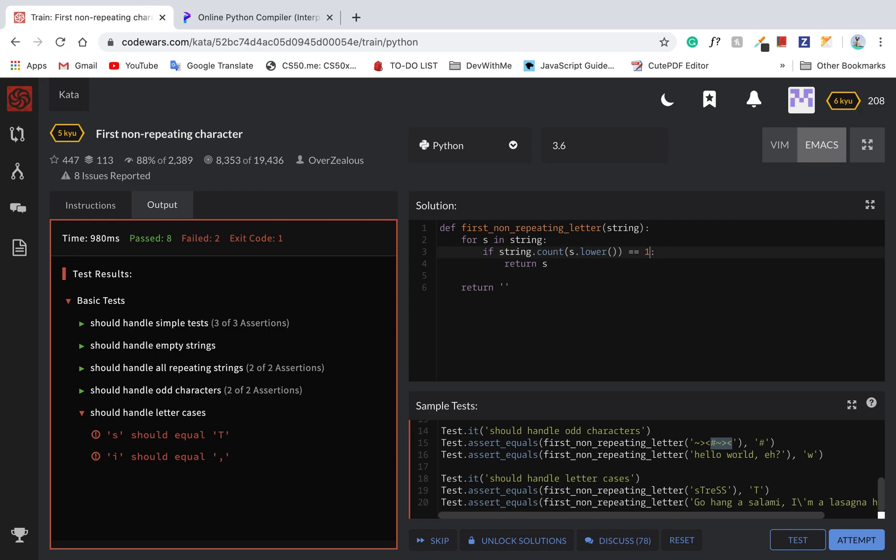
{"action": "type", "text": "and"}
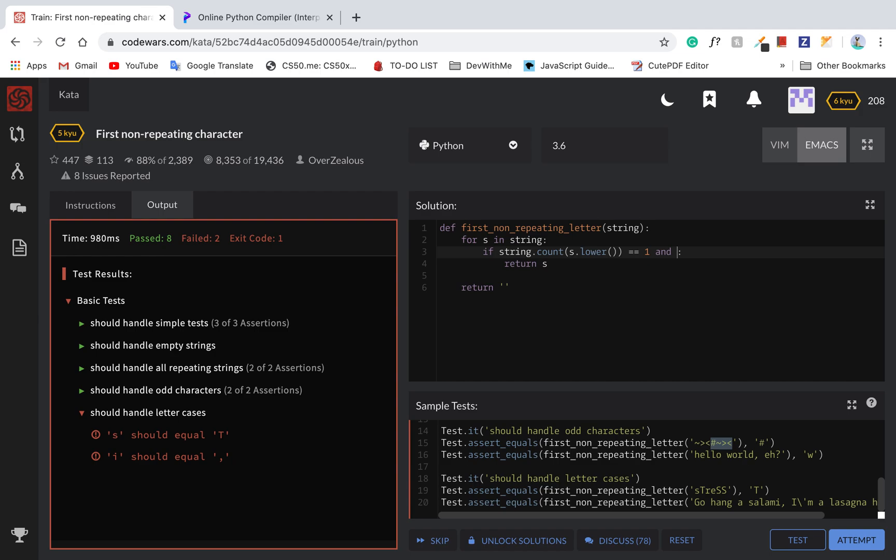
{"action": "mouse_move", "coordinate": [684, 282]}
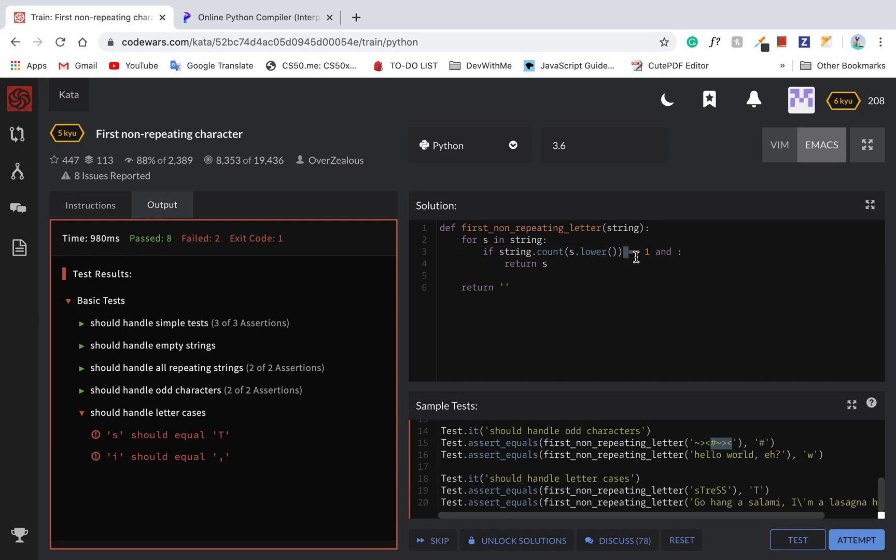
{"action": "double_click", "coordinate": [632, 253]}
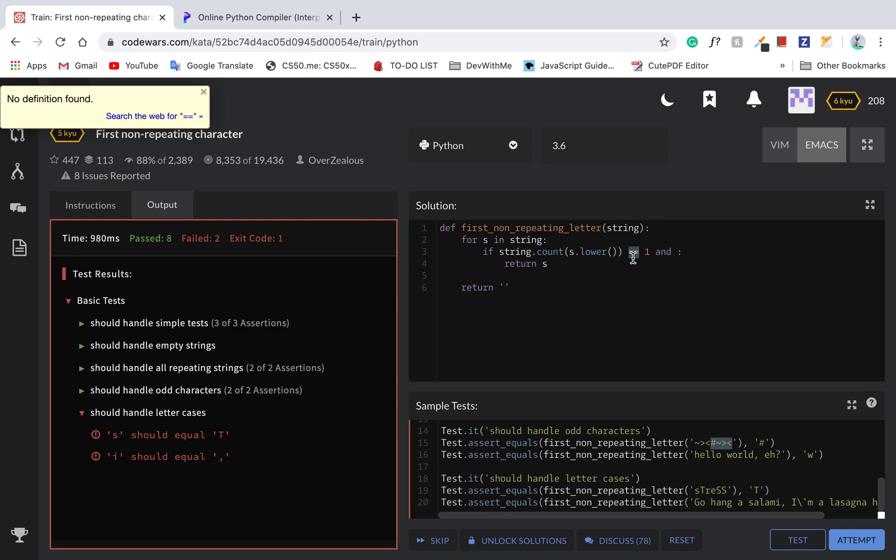
{"action": "mouse_move", "coordinate": [580, 257]}
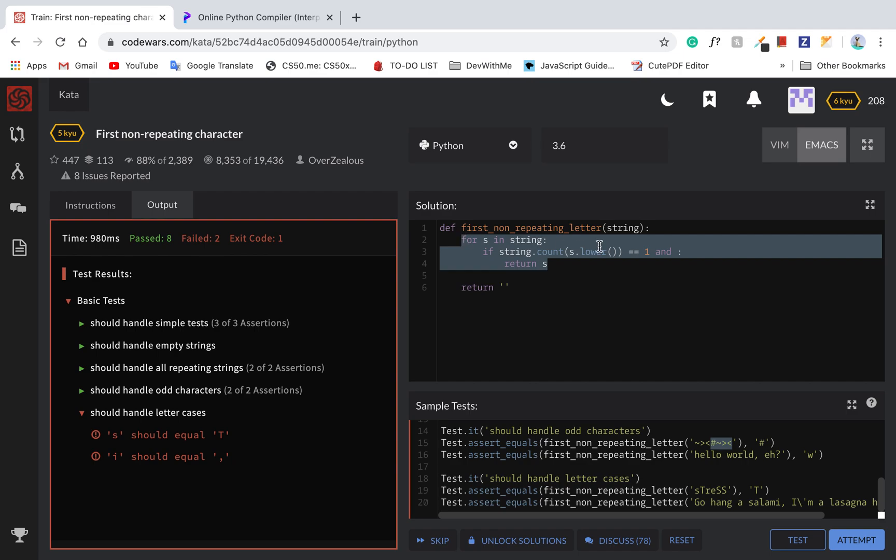
{"action": "left_click", "coordinate": [546, 263]}
{"action": "type", "text": ".lower()"}
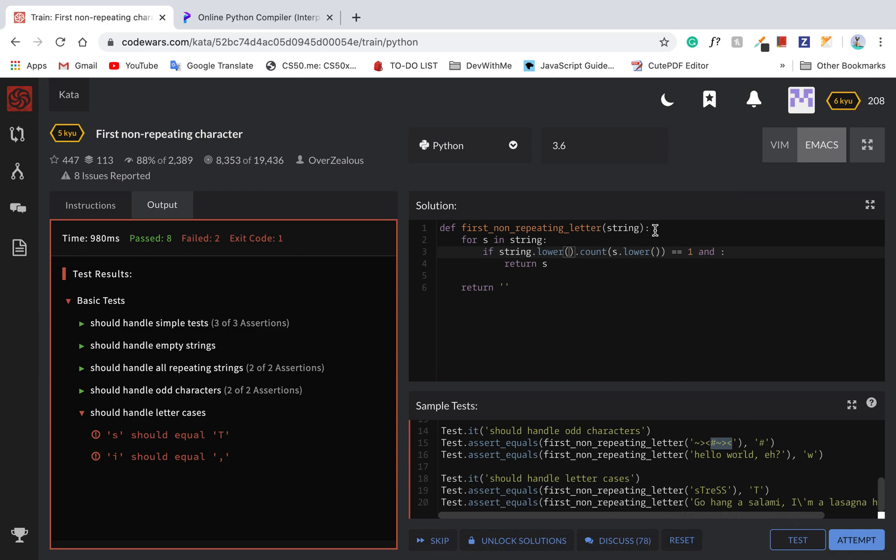
{"action": "mouse_move", "coordinate": [626, 257]}
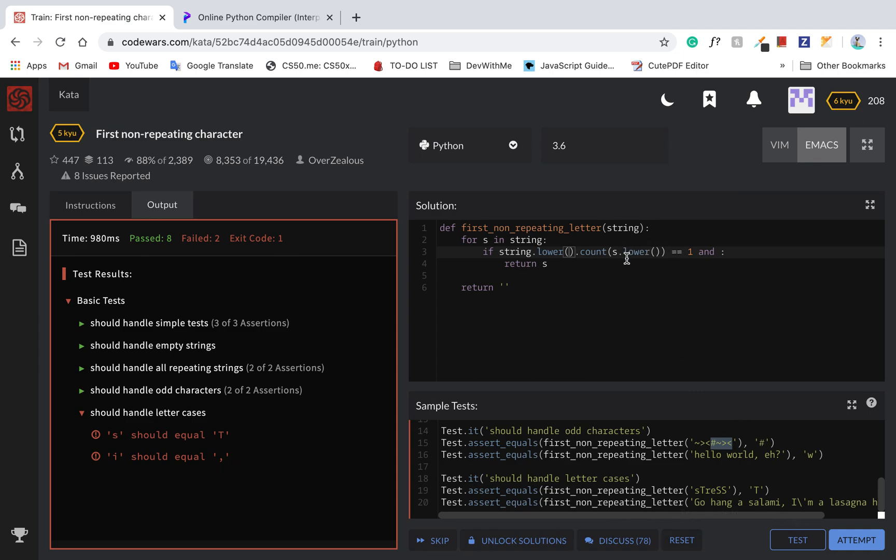
{"action": "double_click", "coordinate": [516, 251]}
{"action": "type", "text": "string.lower().count(s.lower()) =="}
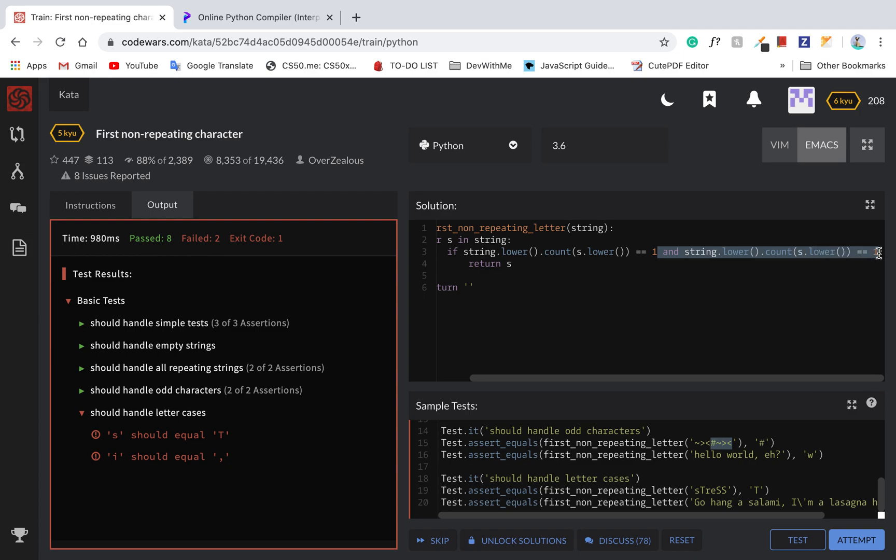
Step: Rerun the sample tests, then Attempt the full suite for Passed: 50, Failed: 0
{"action": "left_click", "coordinate": [796, 540]}
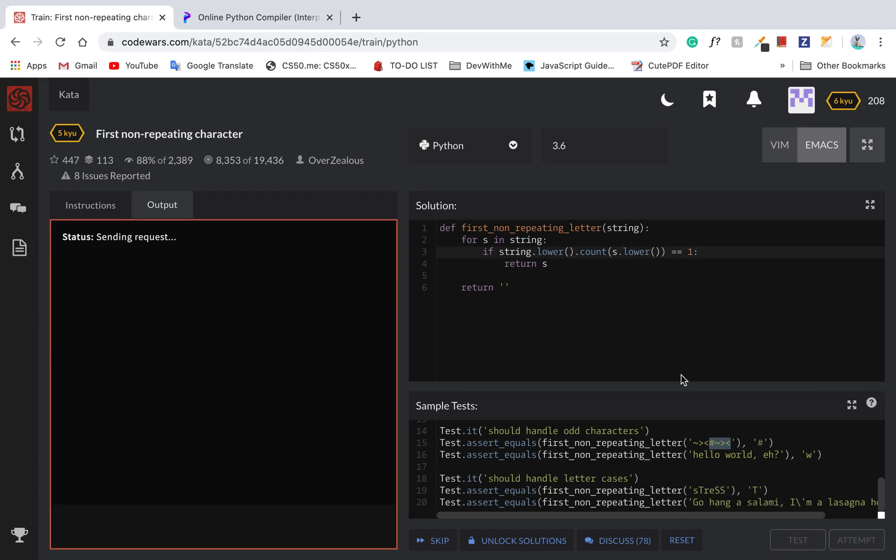
{"action": "left_click", "coordinate": [796, 540]}
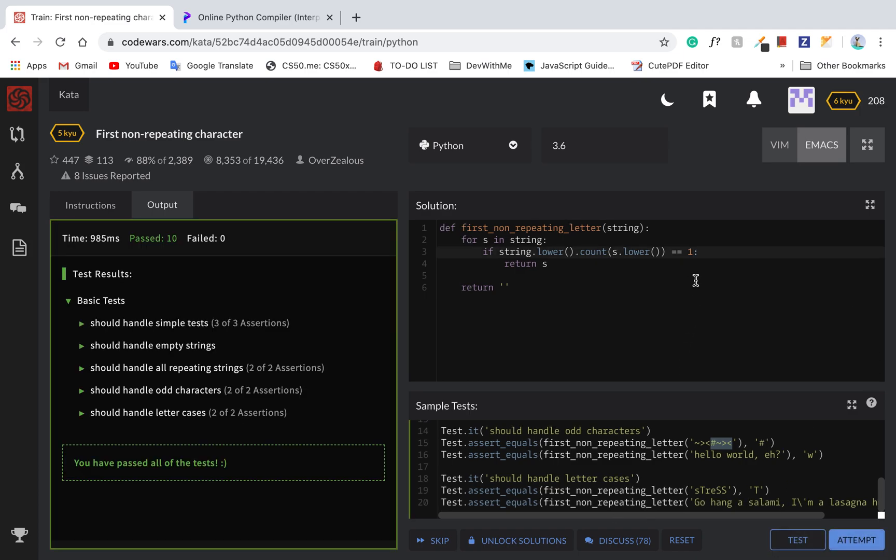
{"action": "mouse_move", "coordinate": [856, 539]}
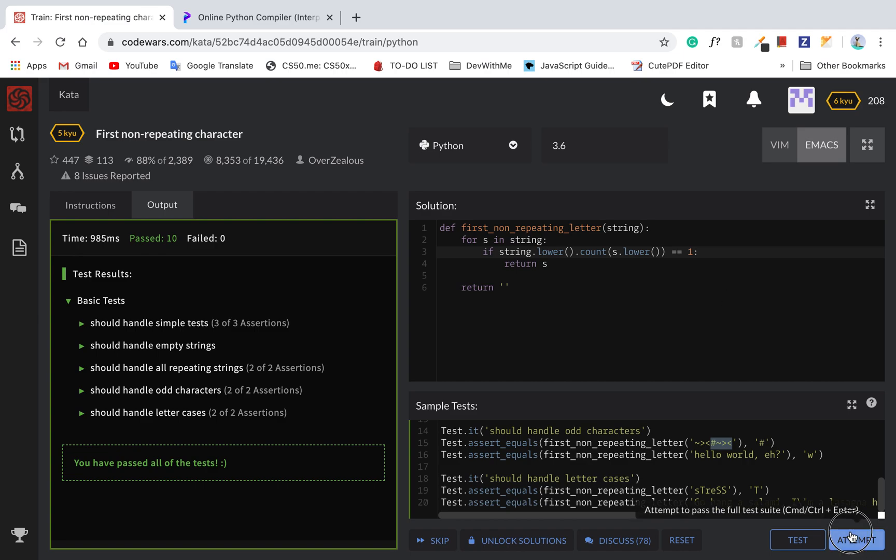
{"action": "left_click", "coordinate": [855, 540]}
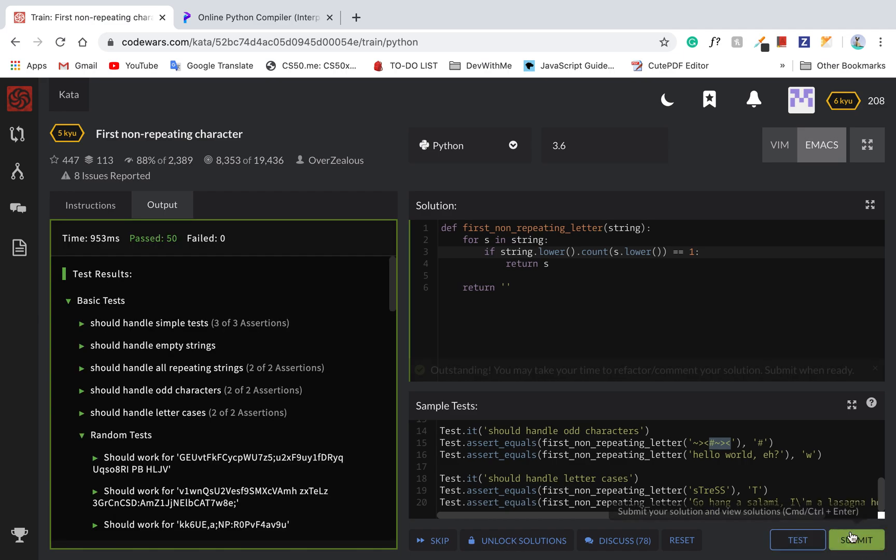
{"action": "left_click", "coordinate": [856, 540]}
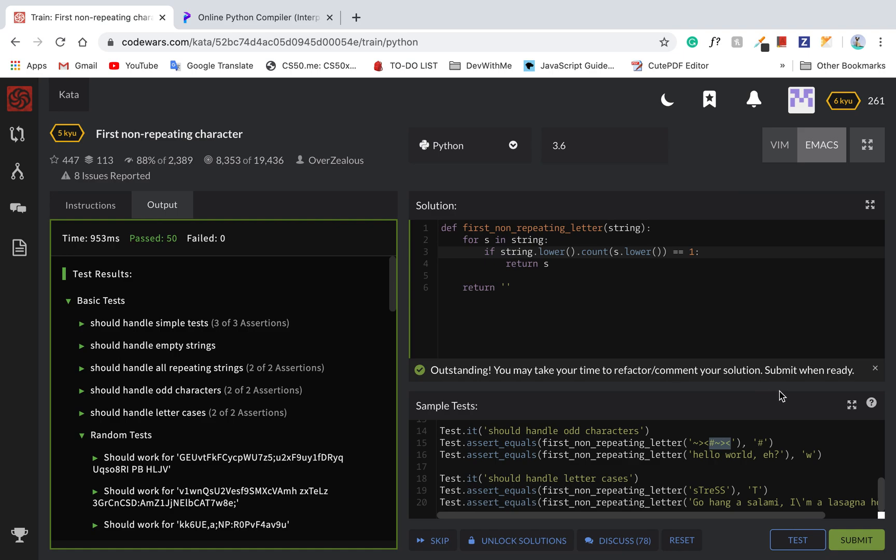
{"action": "mouse_move", "coordinate": [357, 441]}
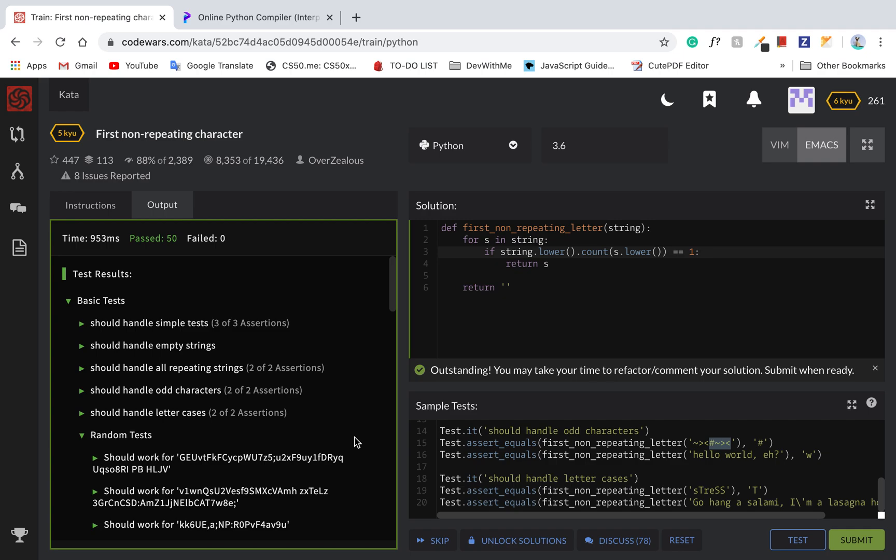
{"action": "scroll", "scroll_direction": "down", "scroll_amount": 3}
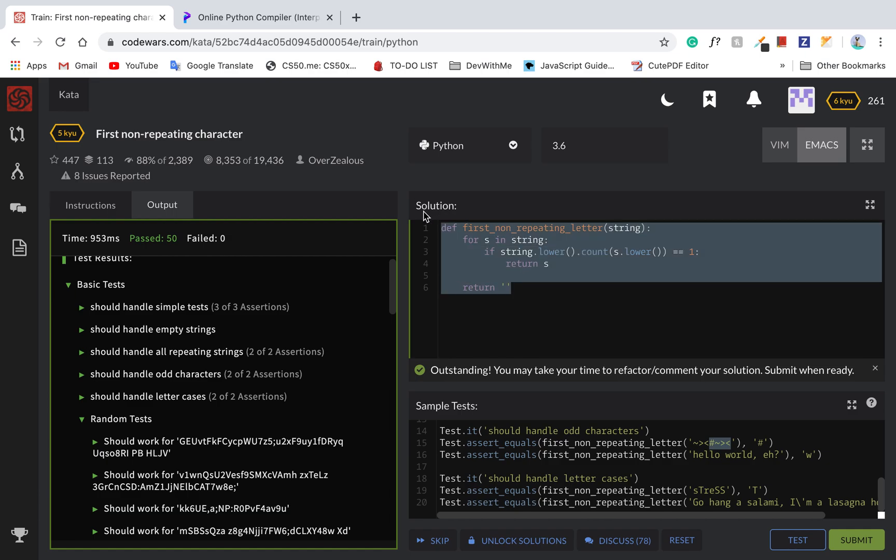
Step: Copy the solution into Programiz and print first_non_repeating_letter('sTreSS'), which shows T
{"action": "left_click", "coordinate": [256, 17]}
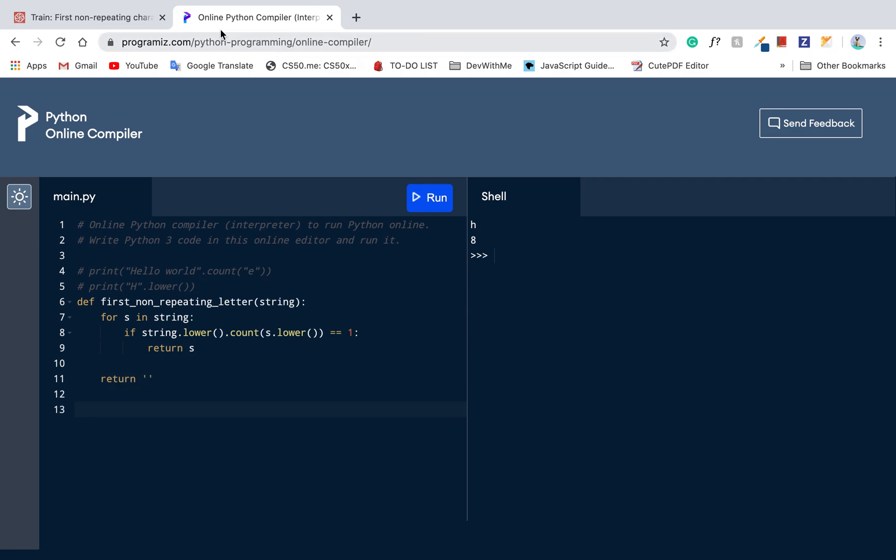
{"action": "left_click", "coordinate": [85, 17]}
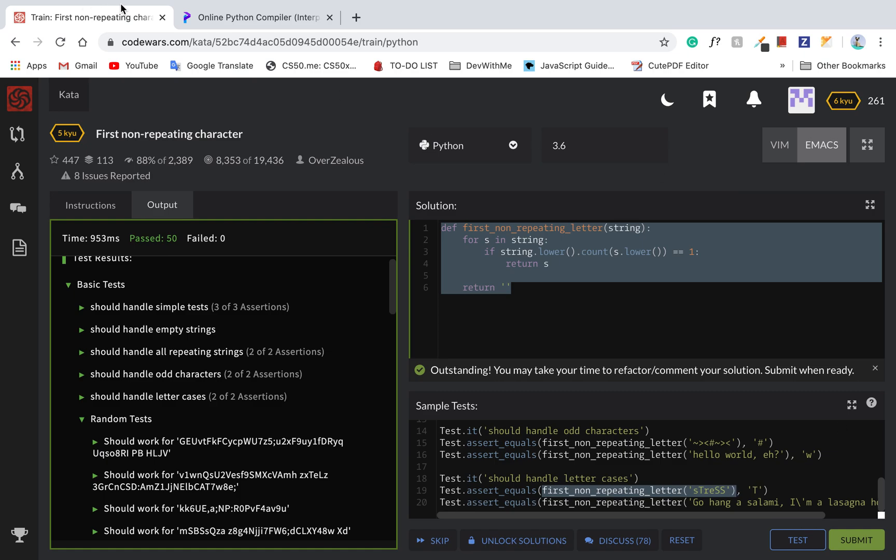
{"action": "left_click", "coordinate": [257, 17]}
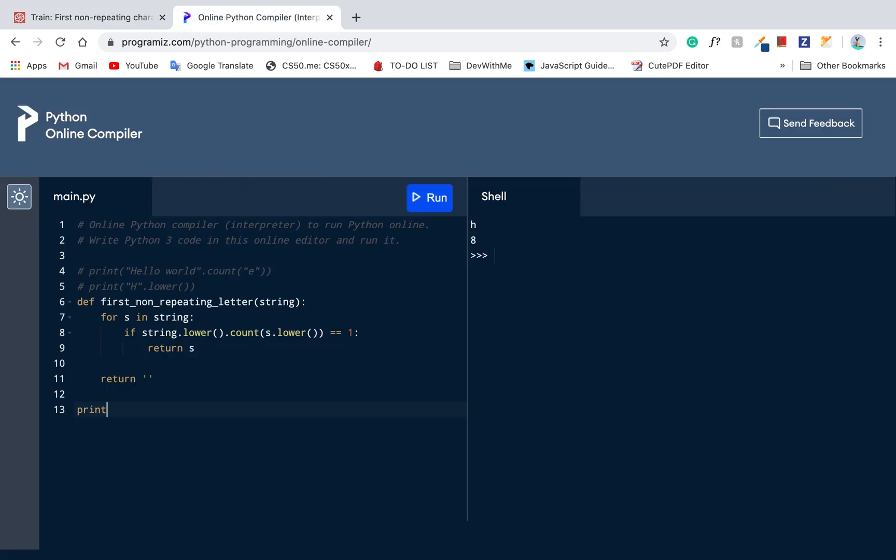
{"action": "type", "text": "(first_non_repeating_letter('sTreSS'))"}
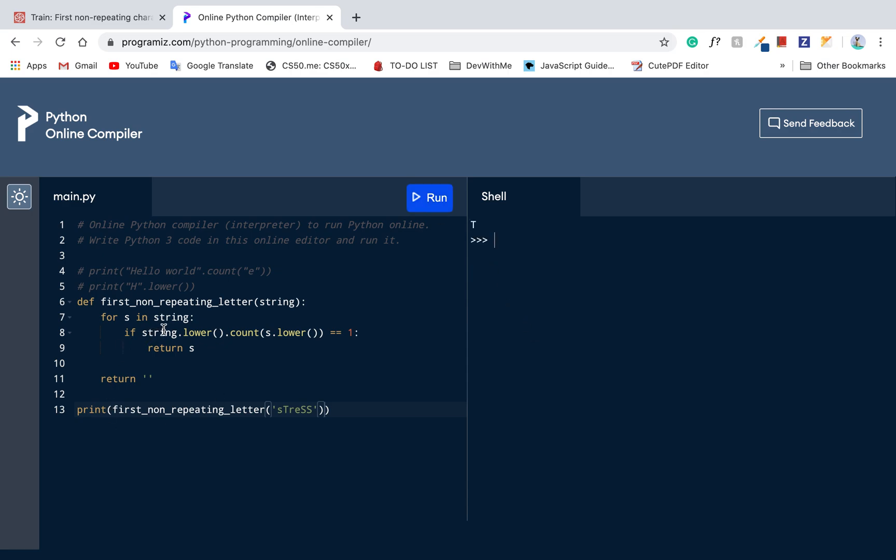
{"action": "mouse_move", "coordinate": [145, 337]}
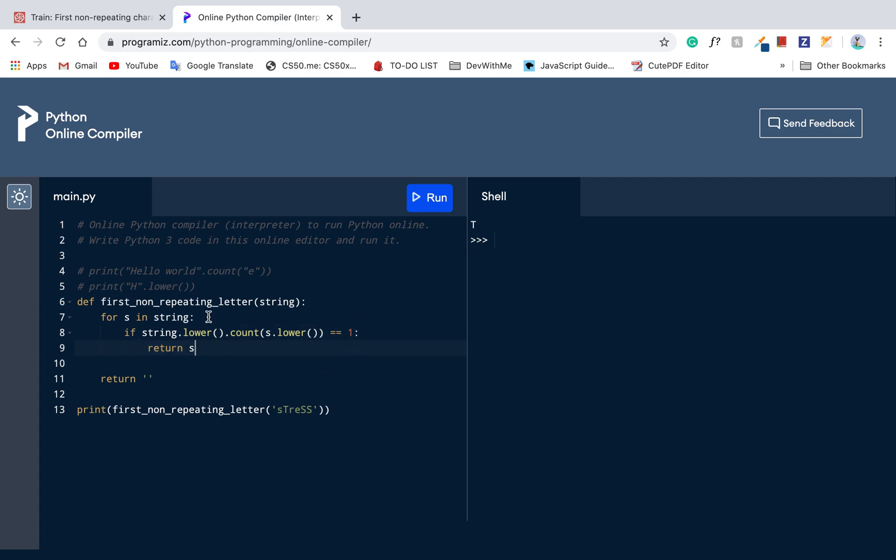
Step: Return to the kata and submit the final solution, earning the 6 kyu Python rank-up
{"action": "left_click", "coordinate": [85, 18]}
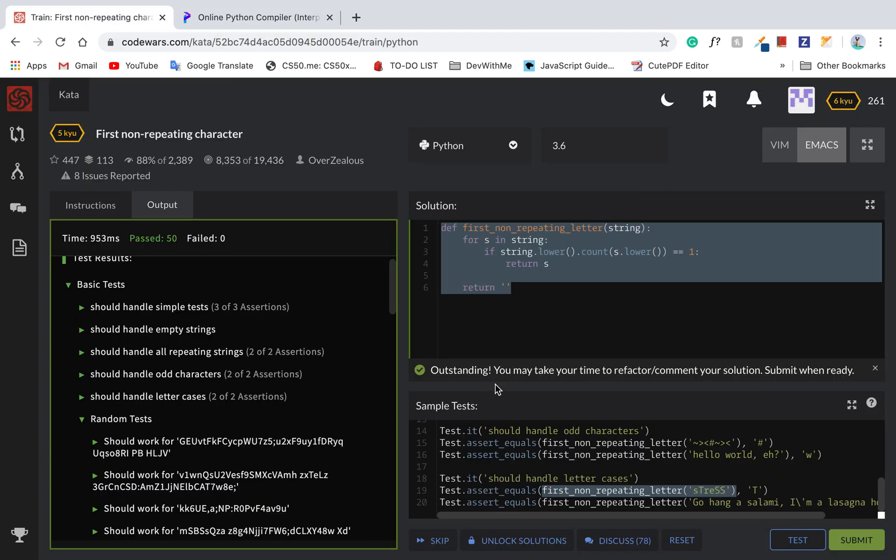
{"action": "left_click", "coordinate": [855, 539]}
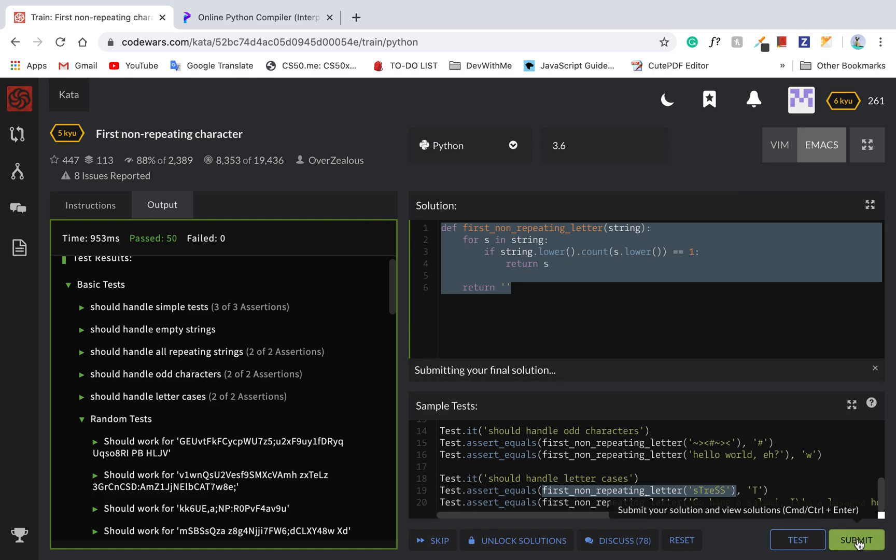
{"action": "left_click", "coordinate": [855, 540]}
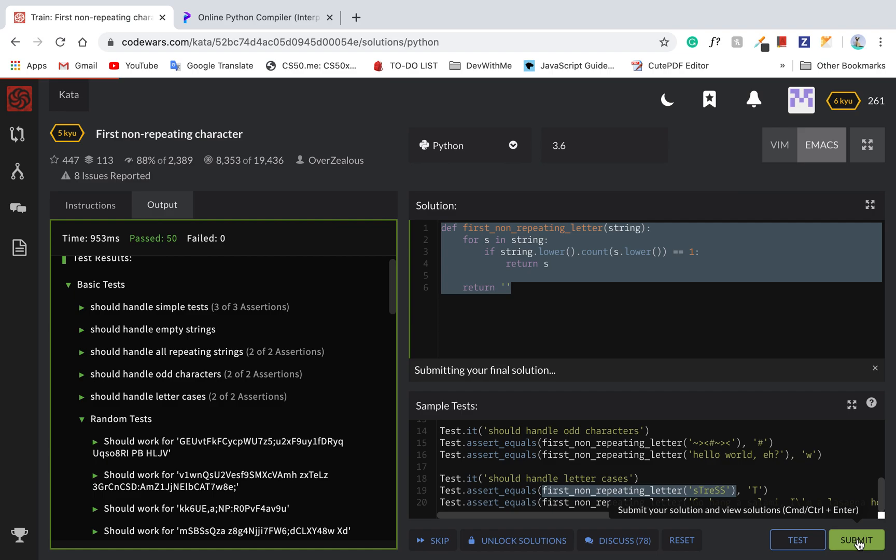
{"action": "left_click", "coordinate": [855, 540]}
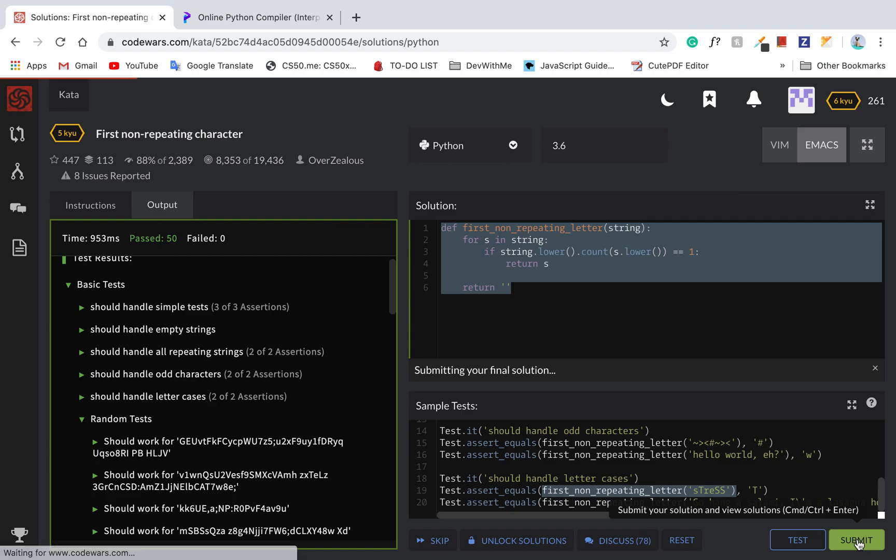
{"action": "left_click", "coordinate": [855, 540]}
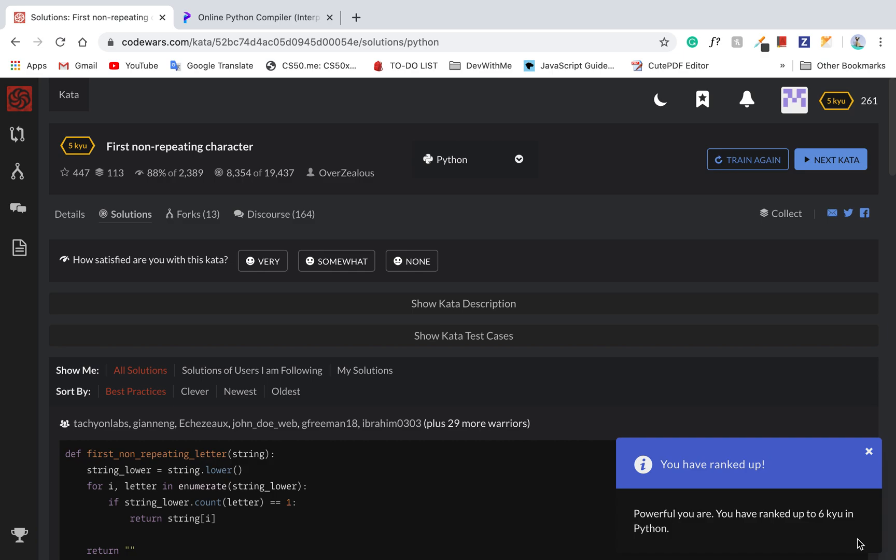
{"action": "mouse_move", "coordinate": [850, 59]}
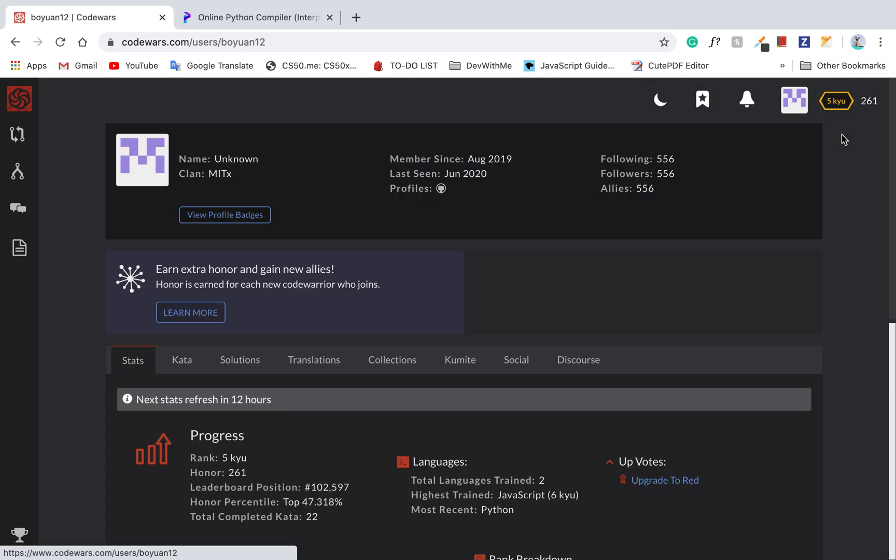
Step: Dismiss the 'You have ranked up!' popup and browse profile stats: 5 kyu, 261 honor, 22 kata
{"action": "scroll", "scroll_direction": "down", "scroll_amount": 3}
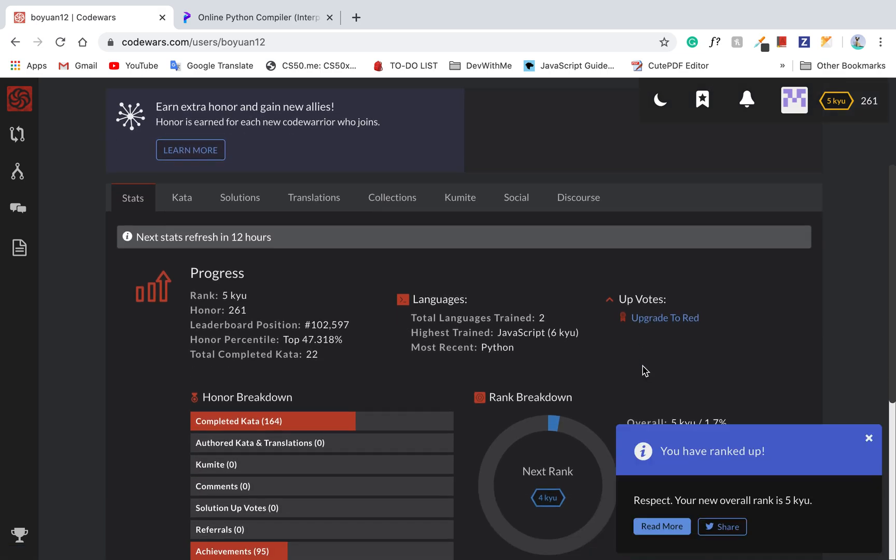
{"action": "scroll", "scroll_direction": "down", "scroll_amount": 3}
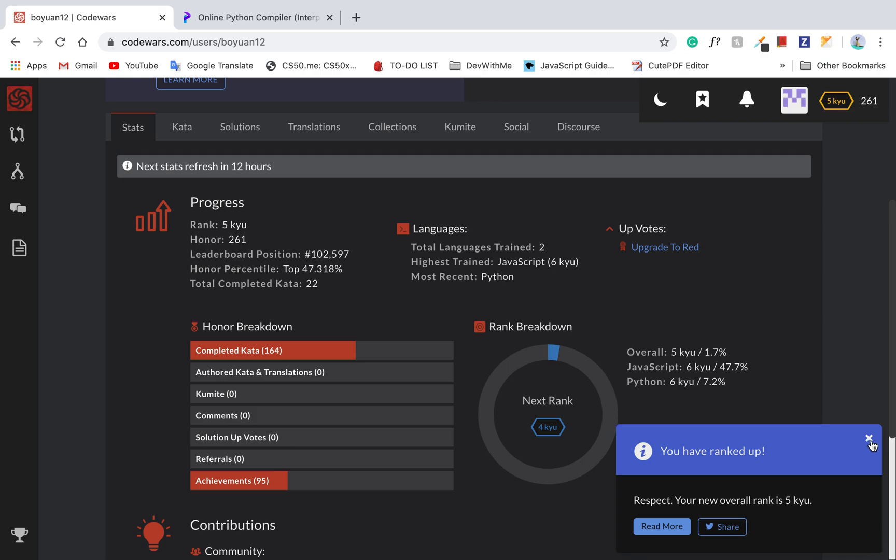
{"action": "left_click", "coordinate": [871, 440]}
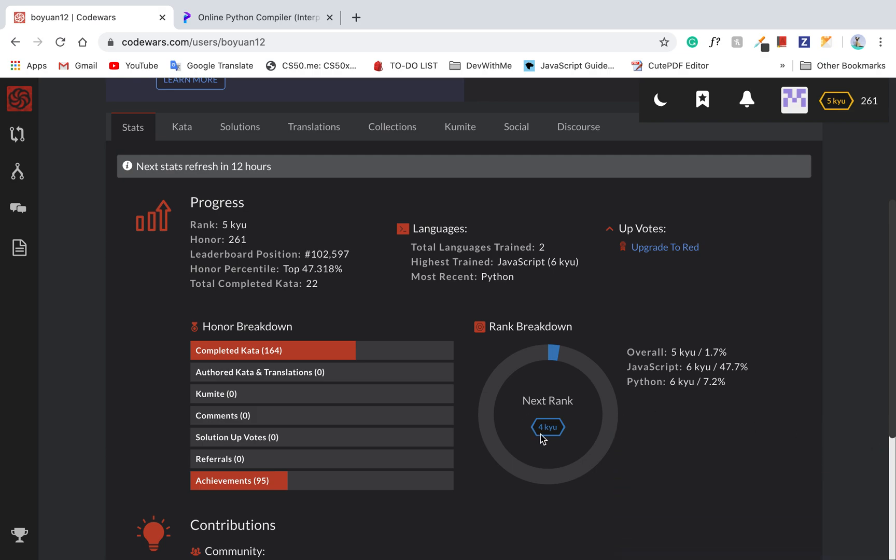
{"action": "scroll", "scroll_direction": "down", "scroll_amount": 3}
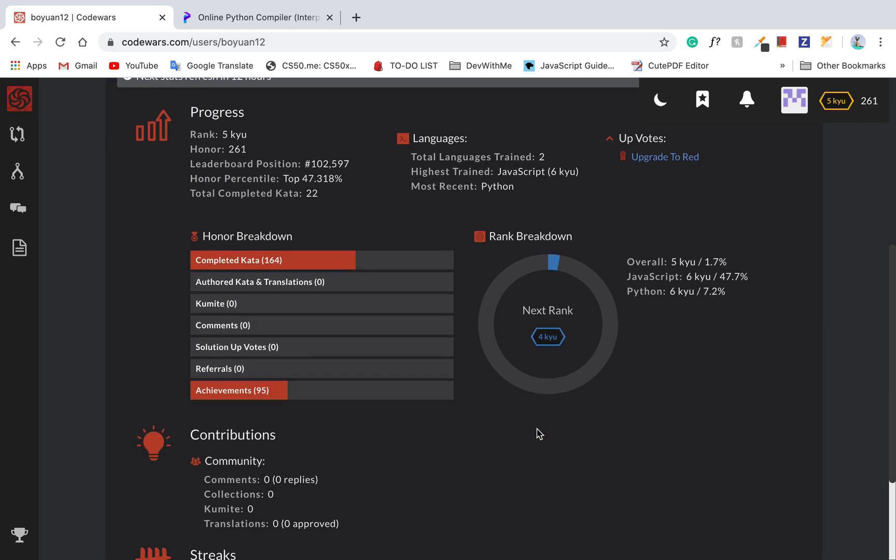
{"action": "scroll", "scroll_direction": "up", "scroll_amount": 3}
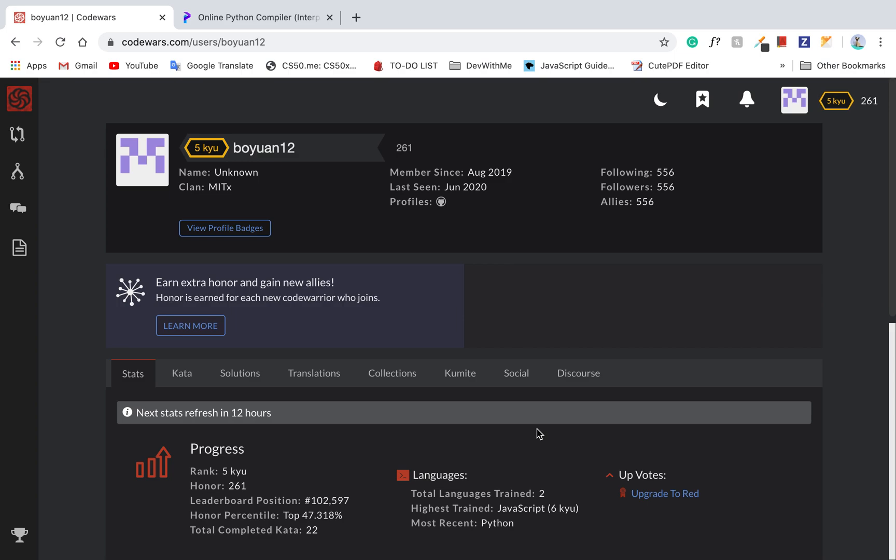
{"action": "scroll", "scroll_direction": "down", "scroll_amount": 3}
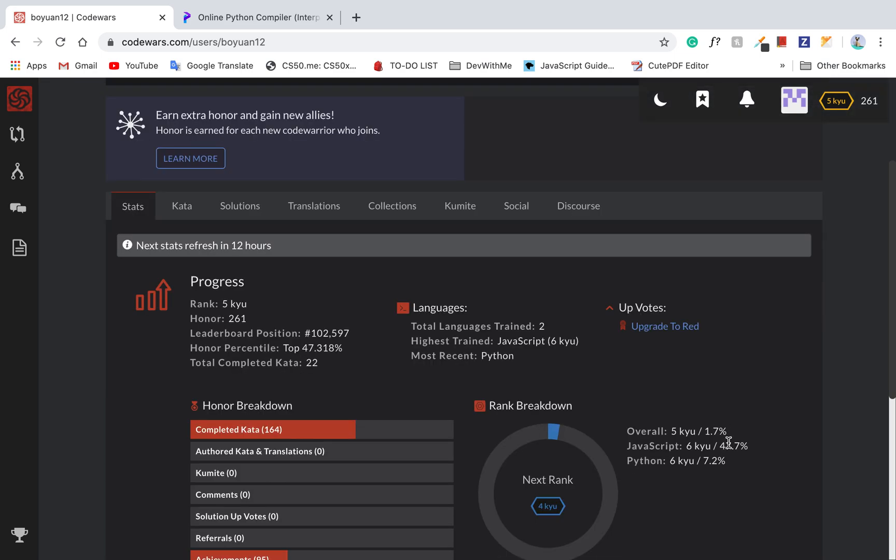
{"action": "mouse_move", "coordinate": [732, 471]}
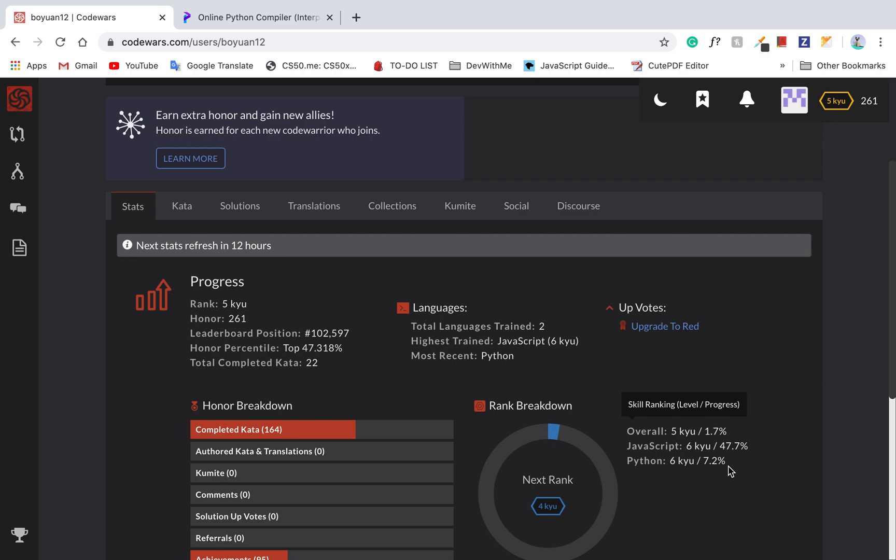
{"action": "scroll", "scroll_direction": "up", "scroll_amount": 3}
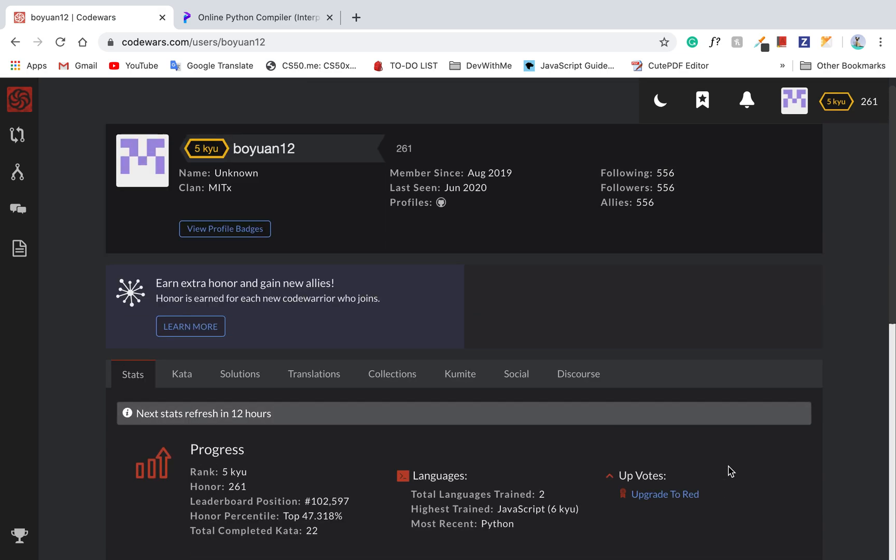